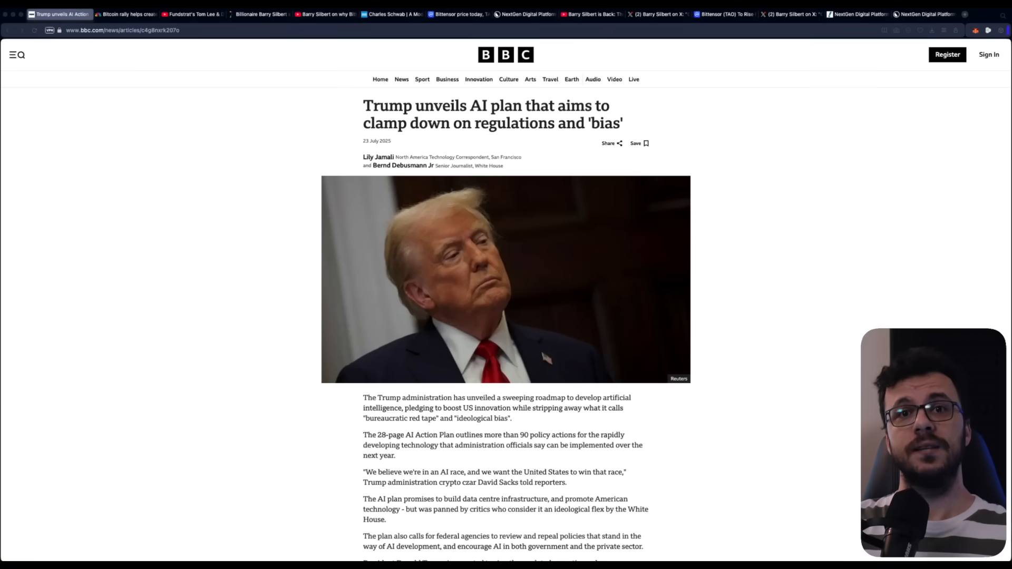
mouse_move(183, 383)
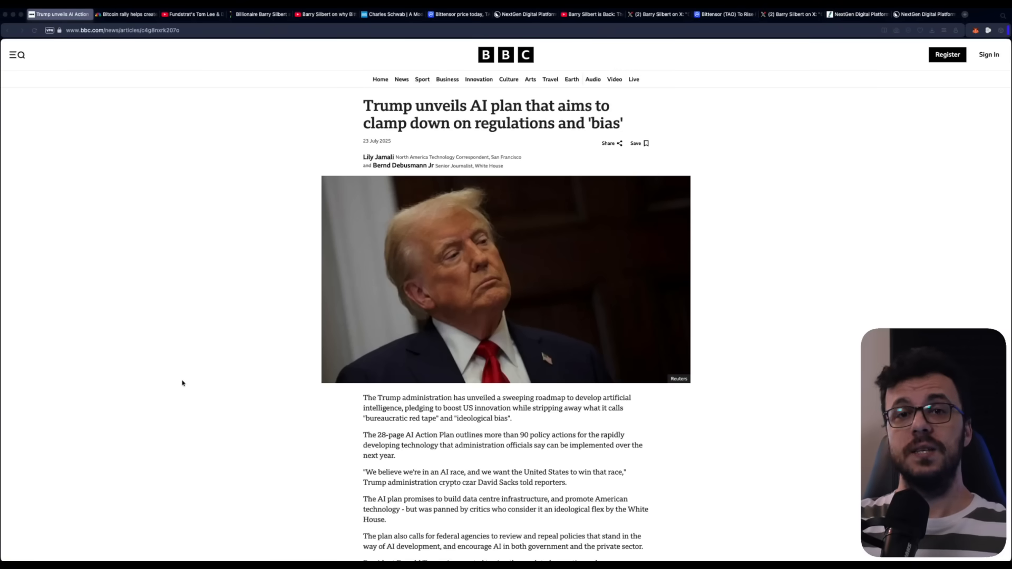
mouse_move(805, 411)
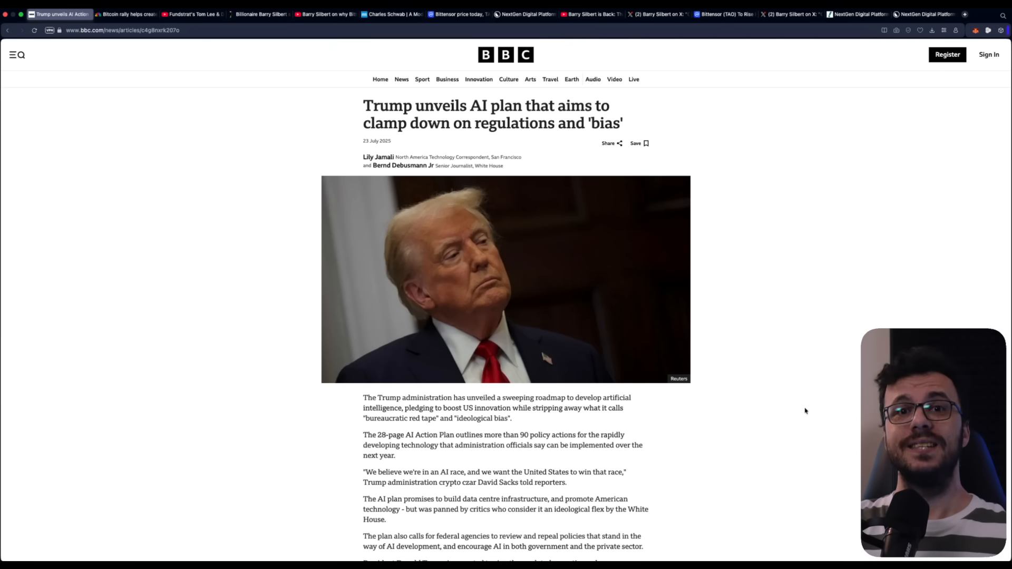
mouse_move(805, 410)
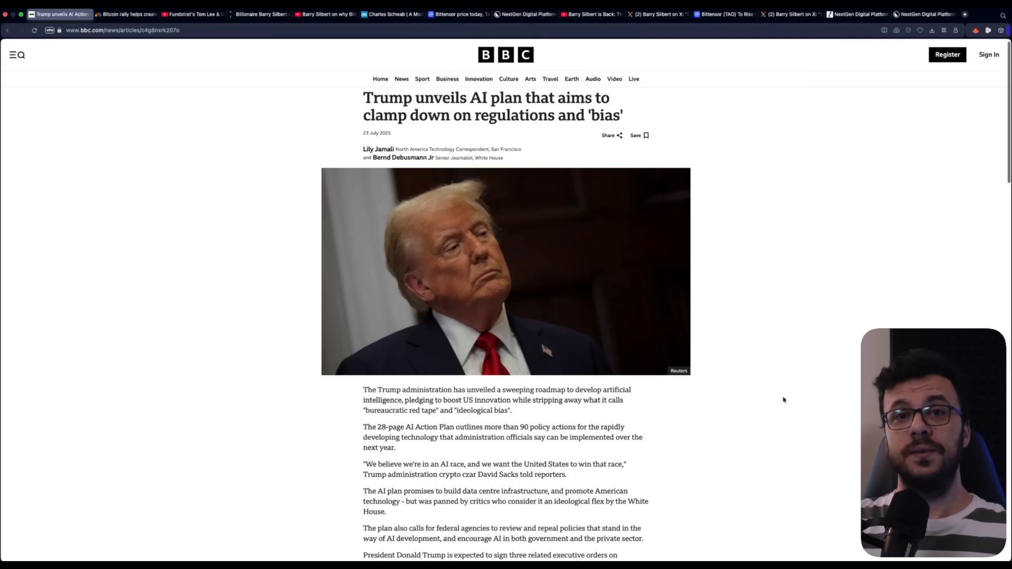
Step: Scroll down through the open article, then back up slightly
scroll(down, 3)
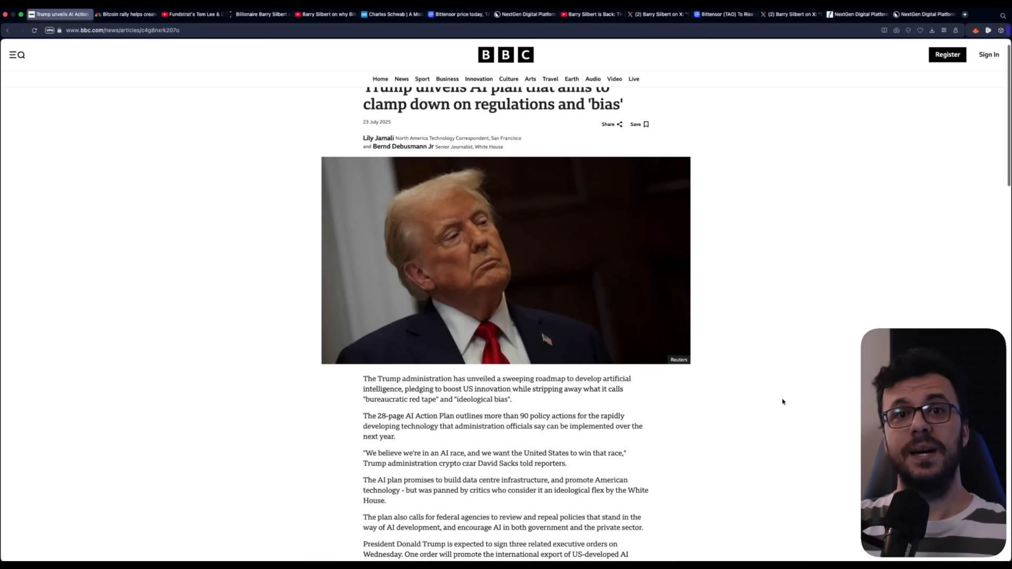
scroll(down, 3)
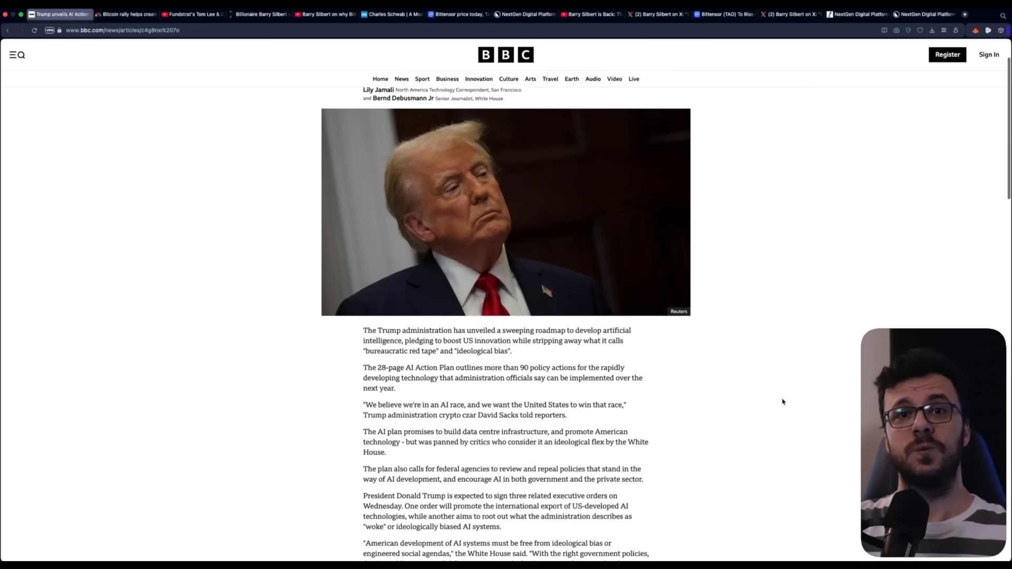
scroll(down, 3)
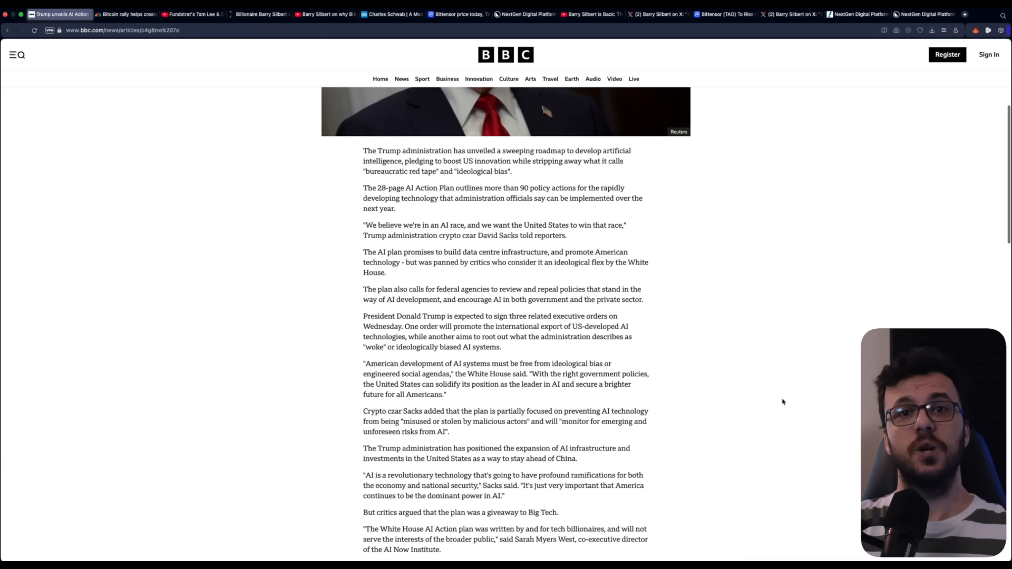
scroll(down, 3)
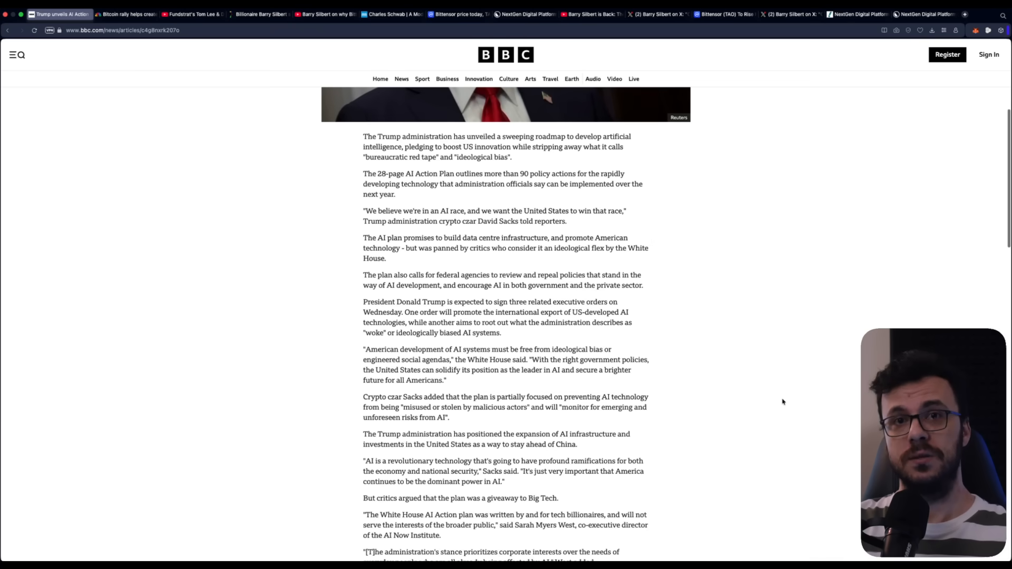
scroll(down, 3)
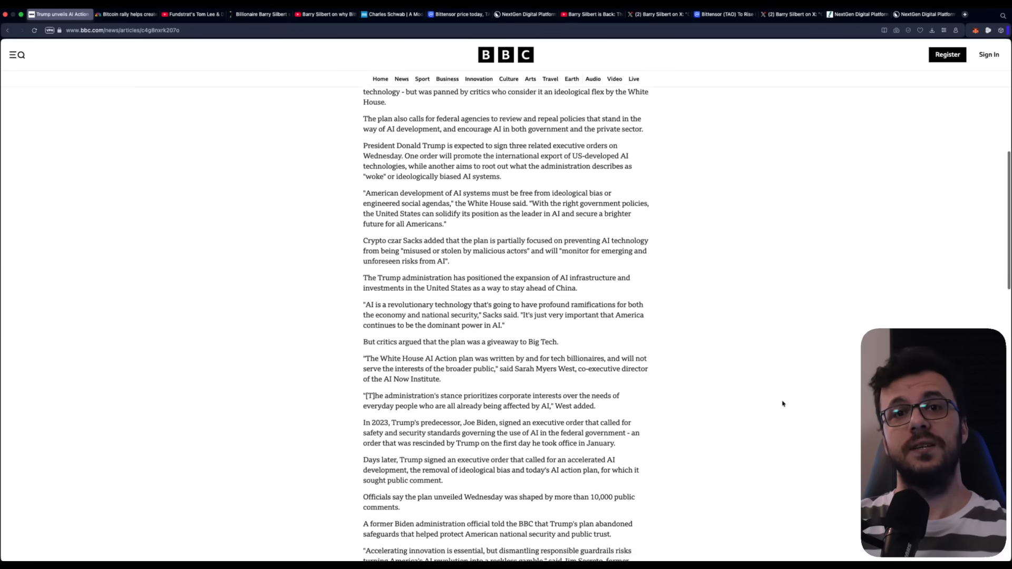
scroll(down, 3)
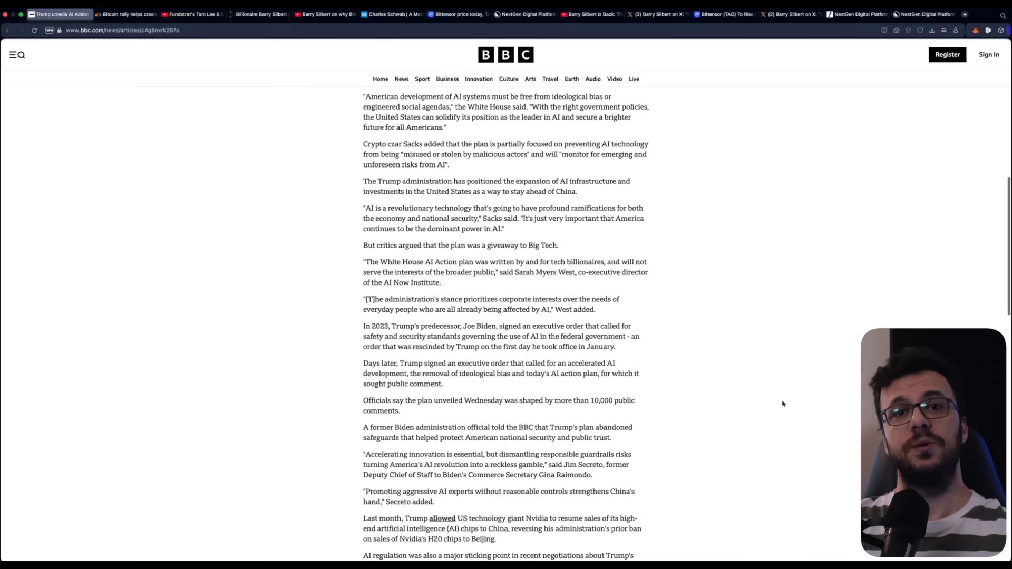
scroll(down, 3)
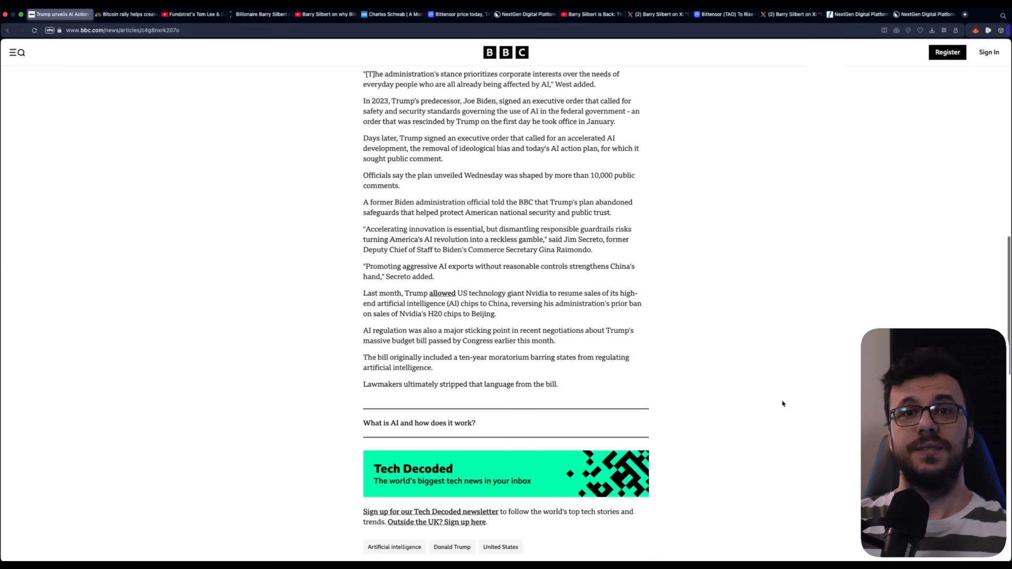
scroll(up, 3)
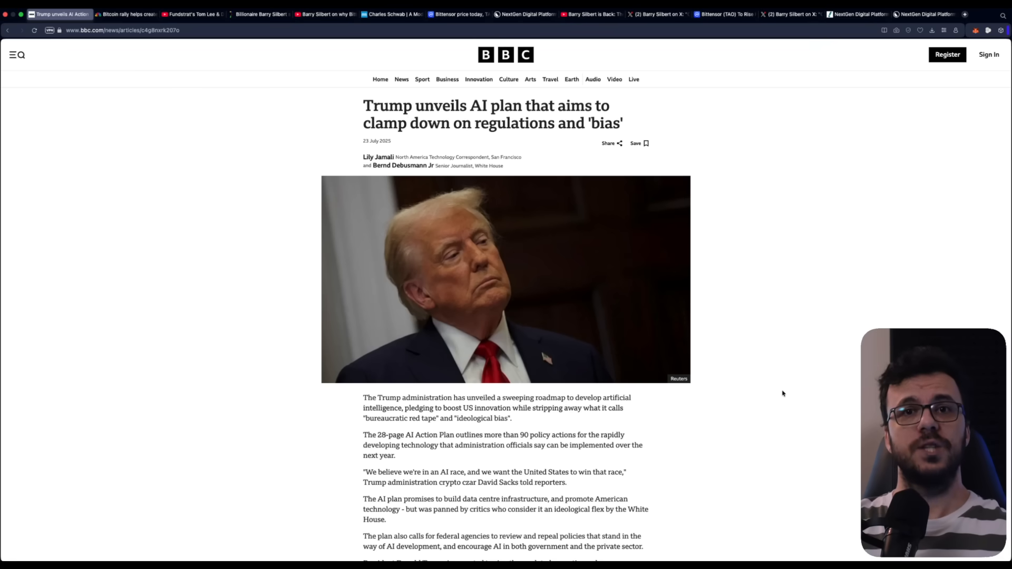
mouse_move(797, 386)
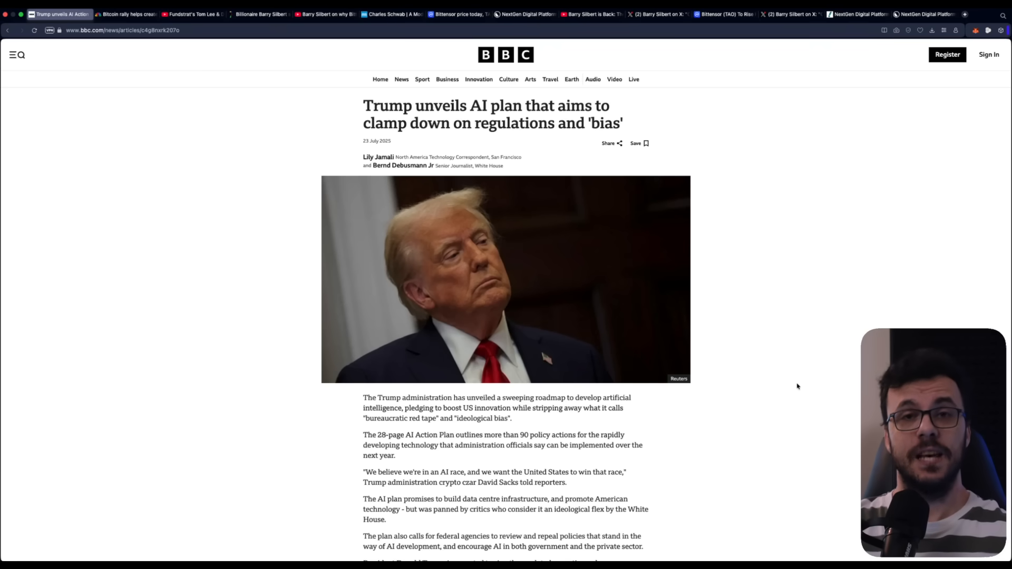
mouse_move(115, 152)
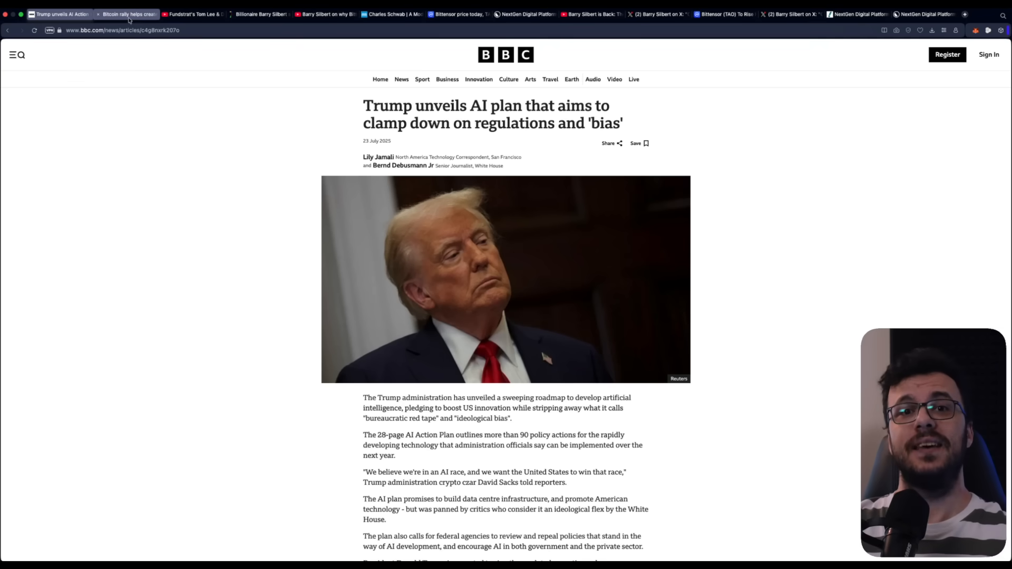
Step: Switch to the CNBC article on bitcoin crypto millionaires and read through it
click(127, 14)
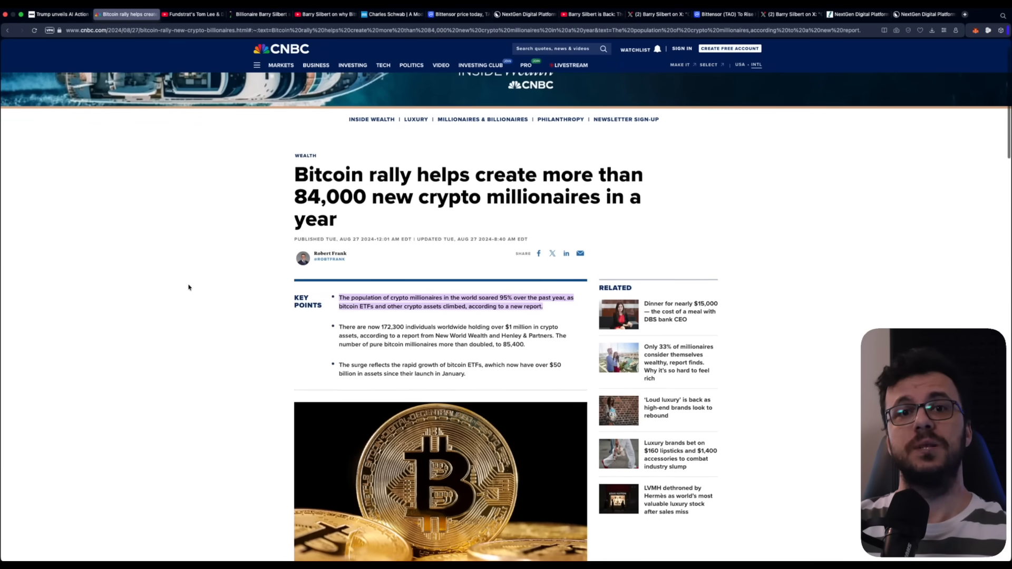
scroll(down, 3)
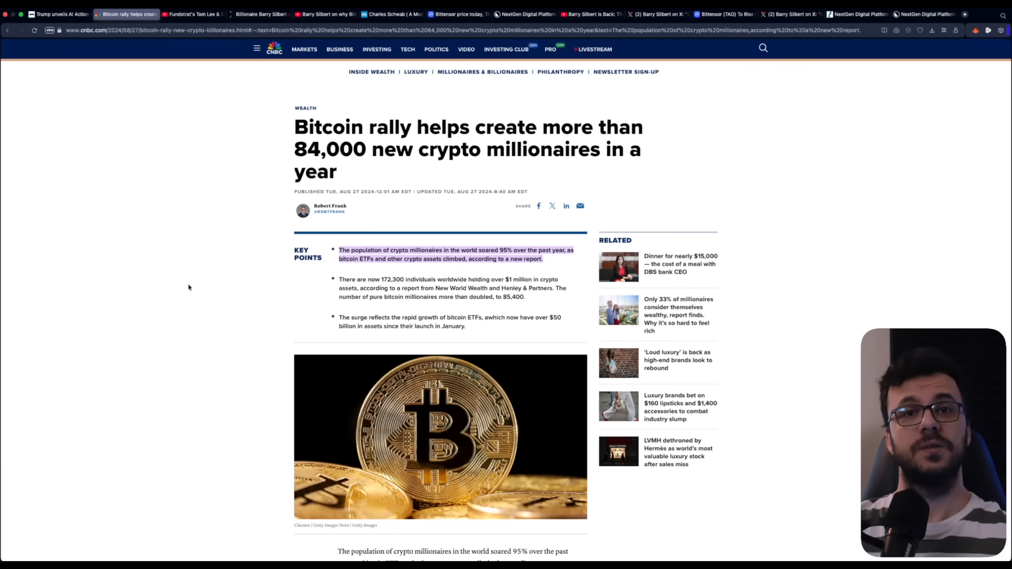
scroll(down, 3)
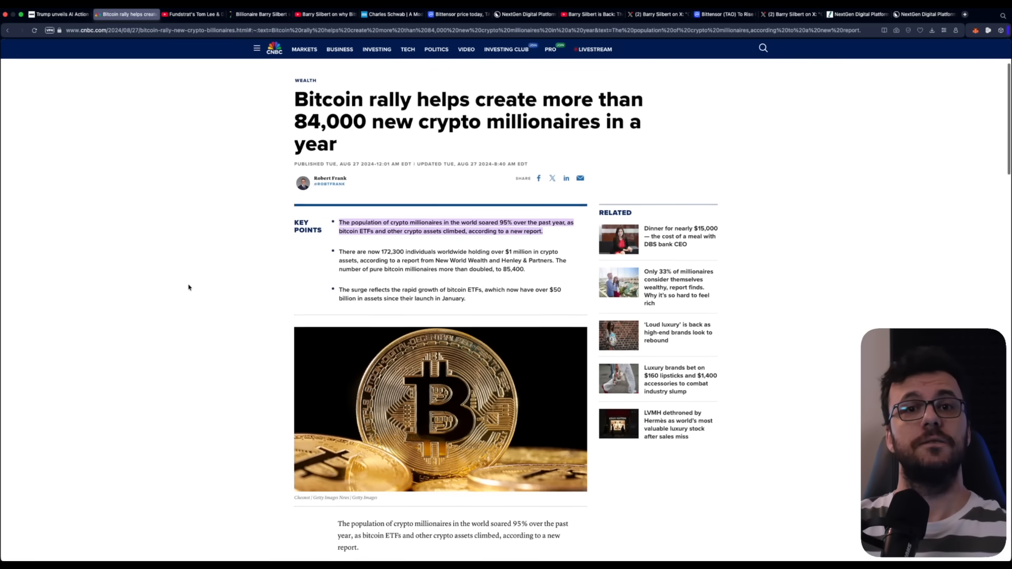
scroll(down, 3)
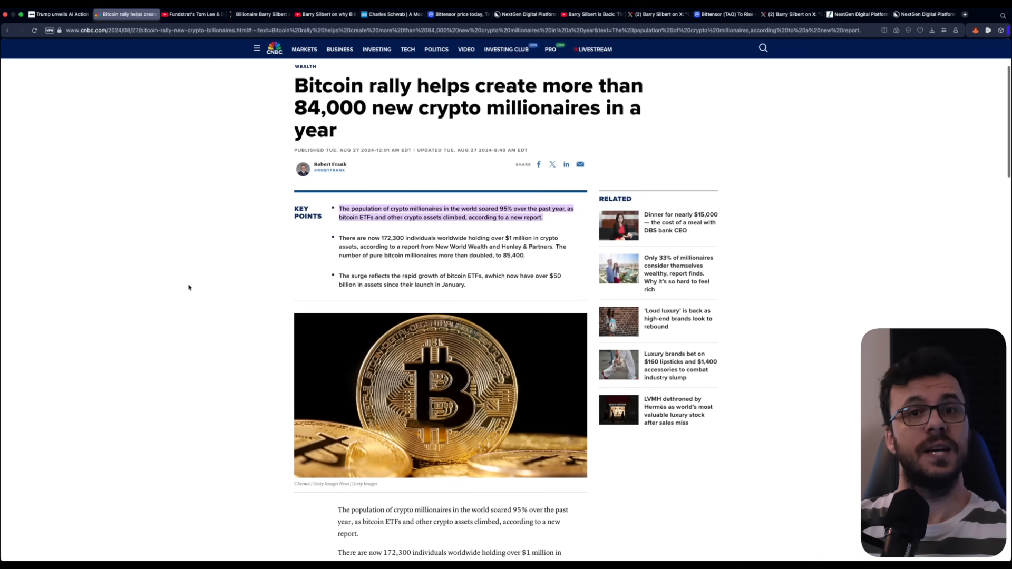
scroll(down, 3)
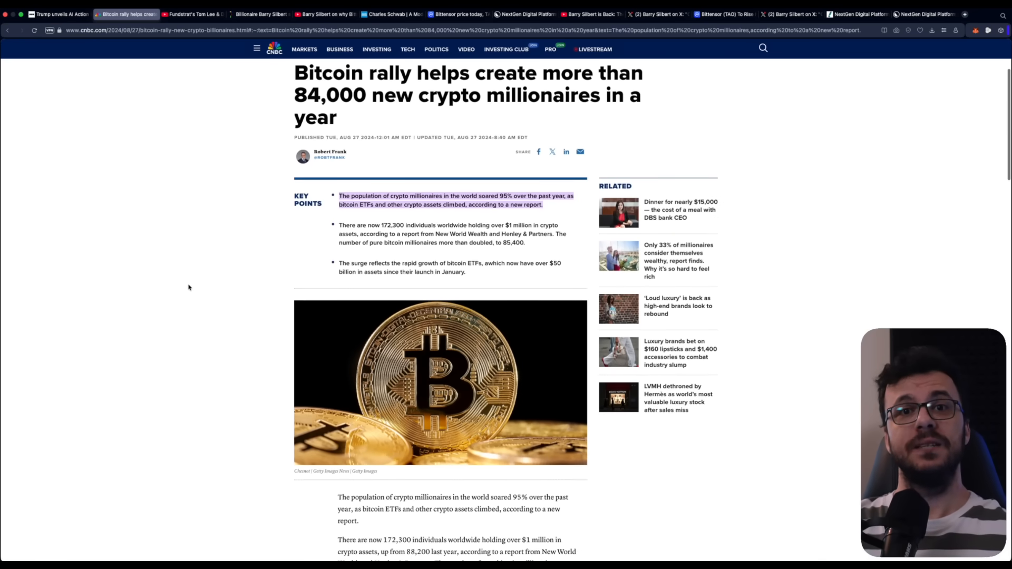
scroll(down, 3)
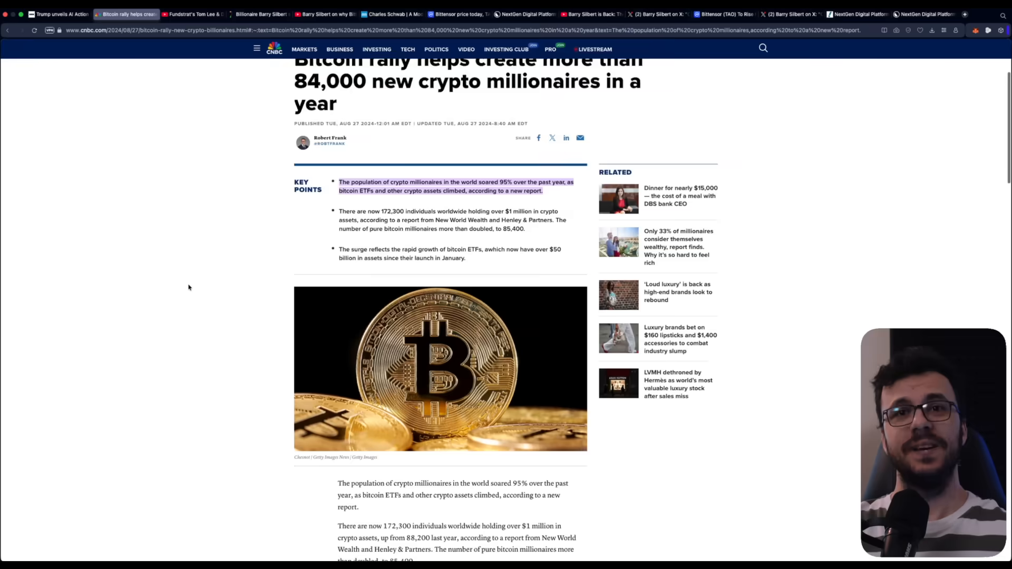
scroll(down, 3)
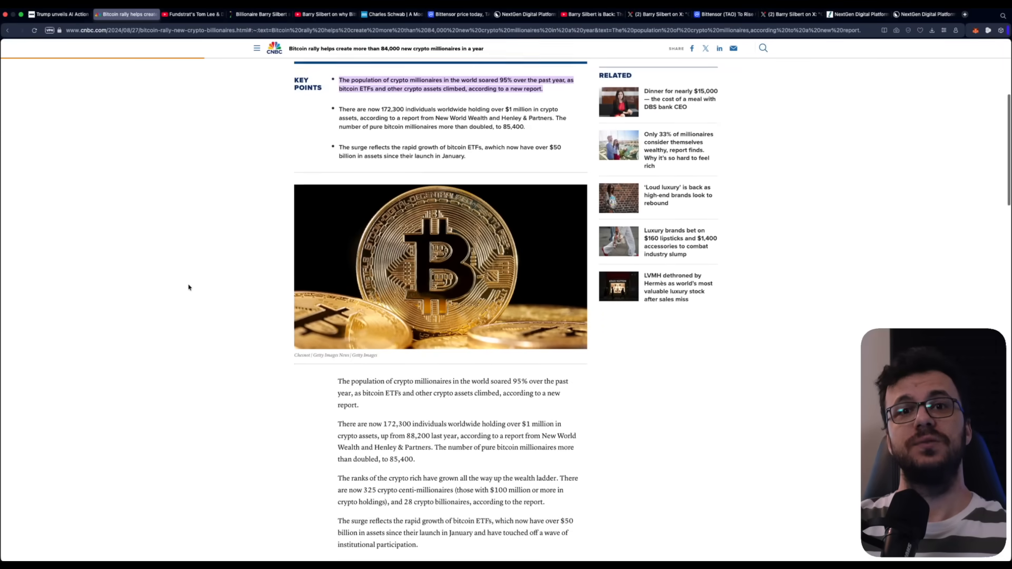
scroll(down, 3)
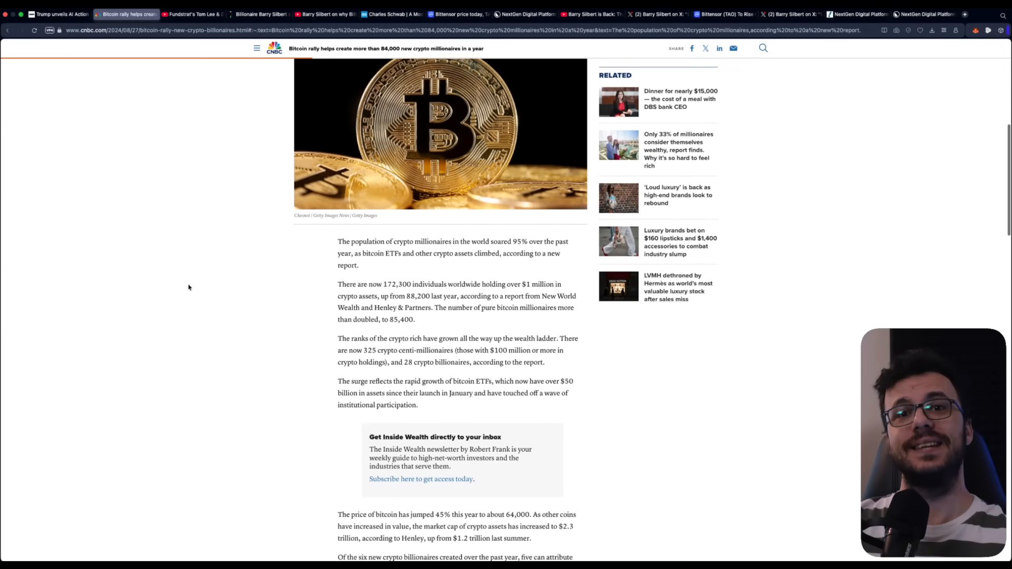
scroll(down, 3)
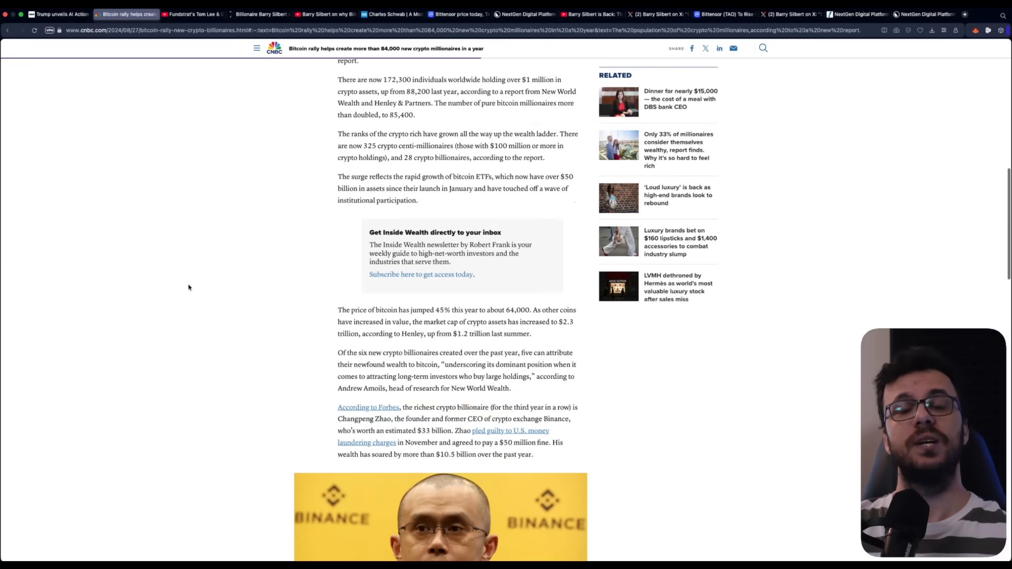
scroll(down, 3)
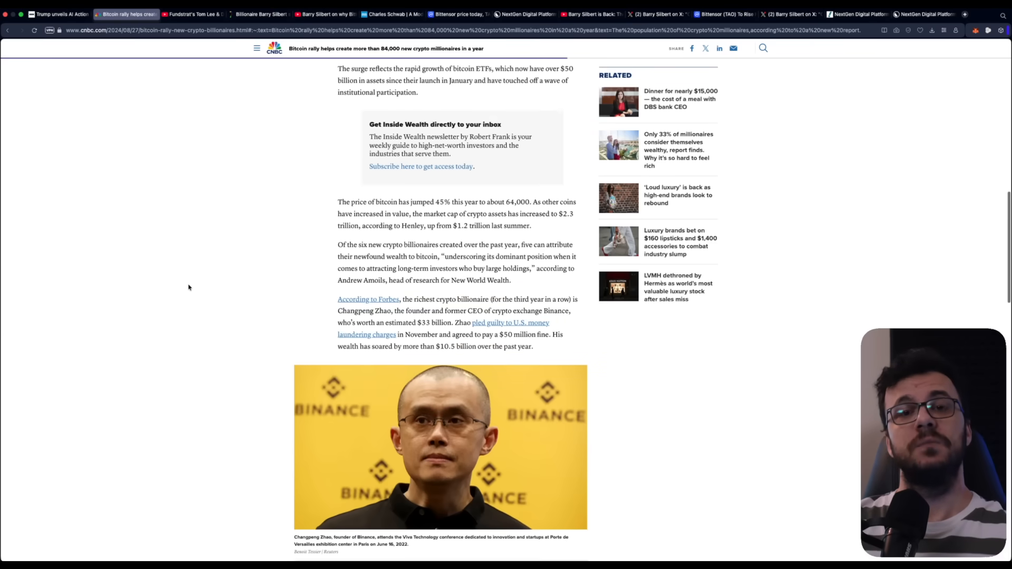
scroll(down, 3)
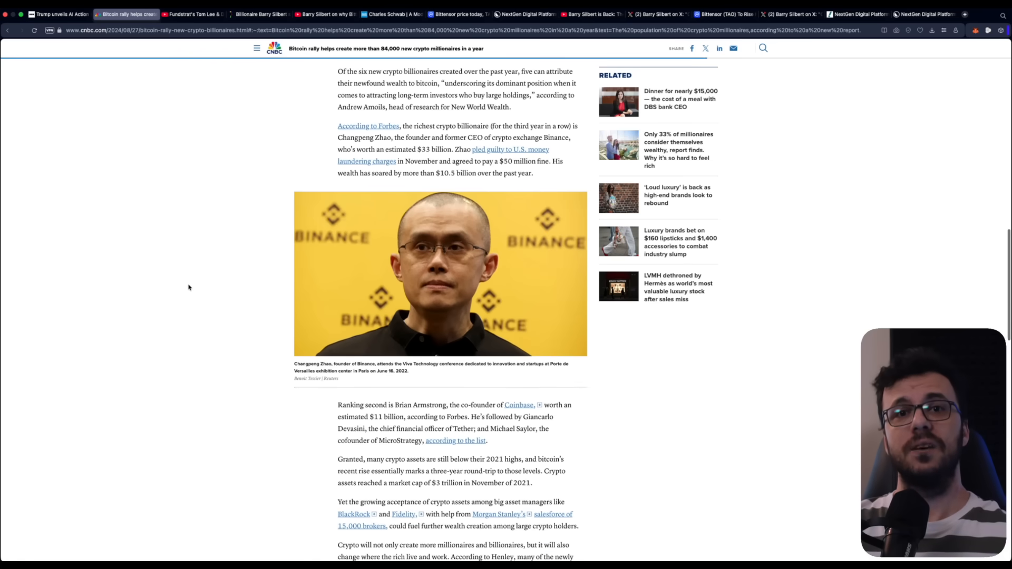
scroll(down, 3)
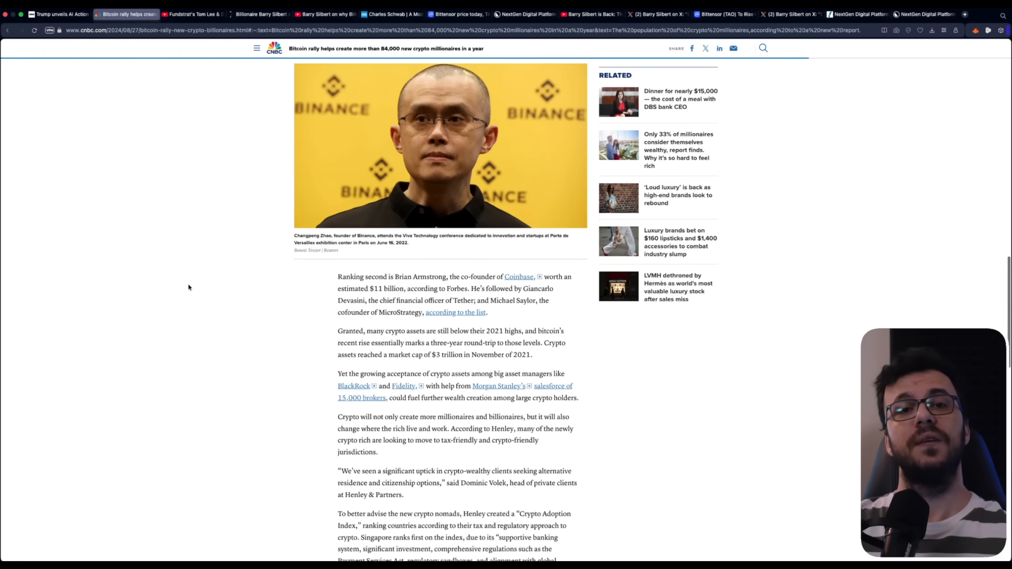
scroll(down, 3)
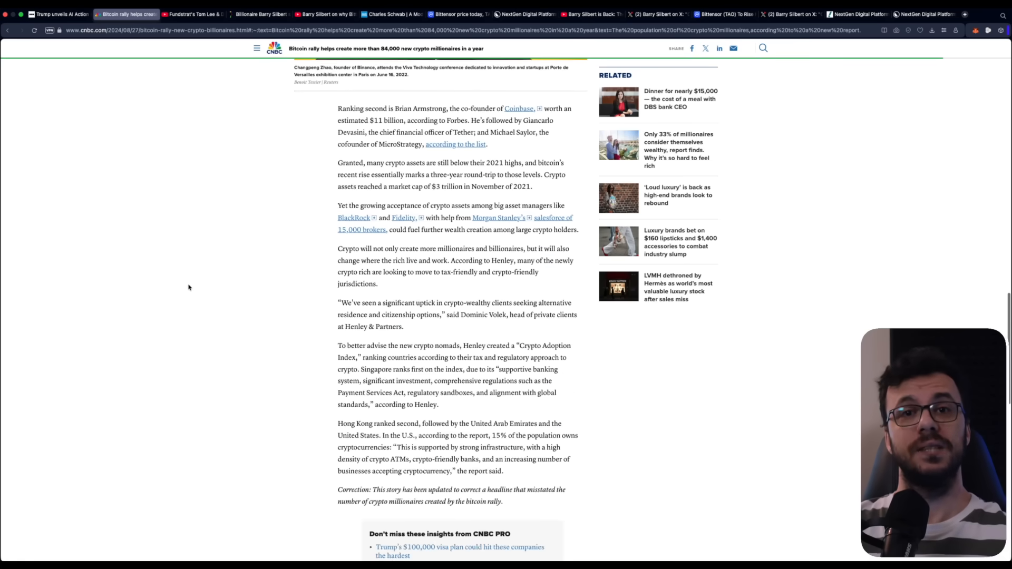
scroll(down, 3)
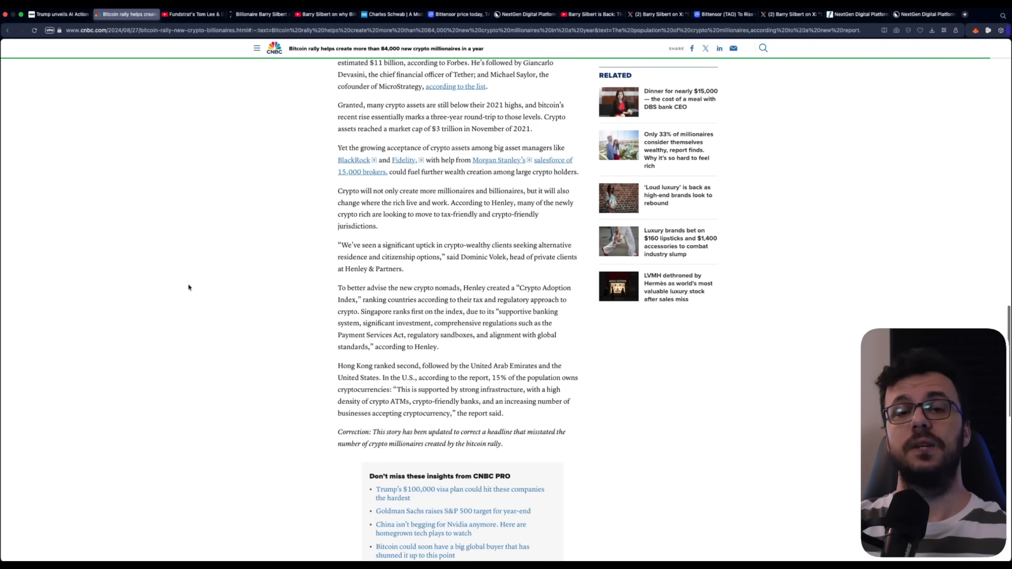
scroll(down, 3)
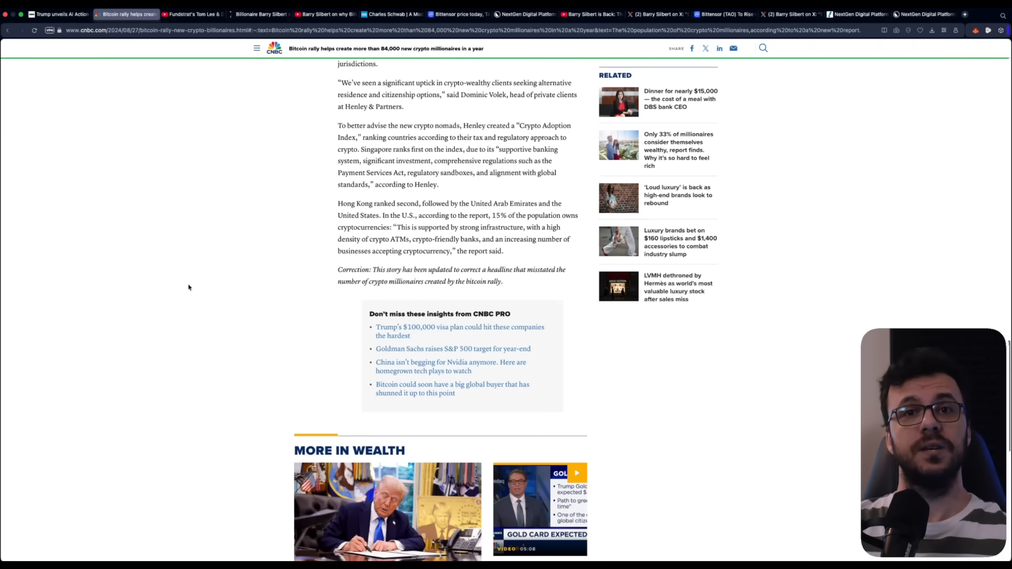
scroll(down, 3)
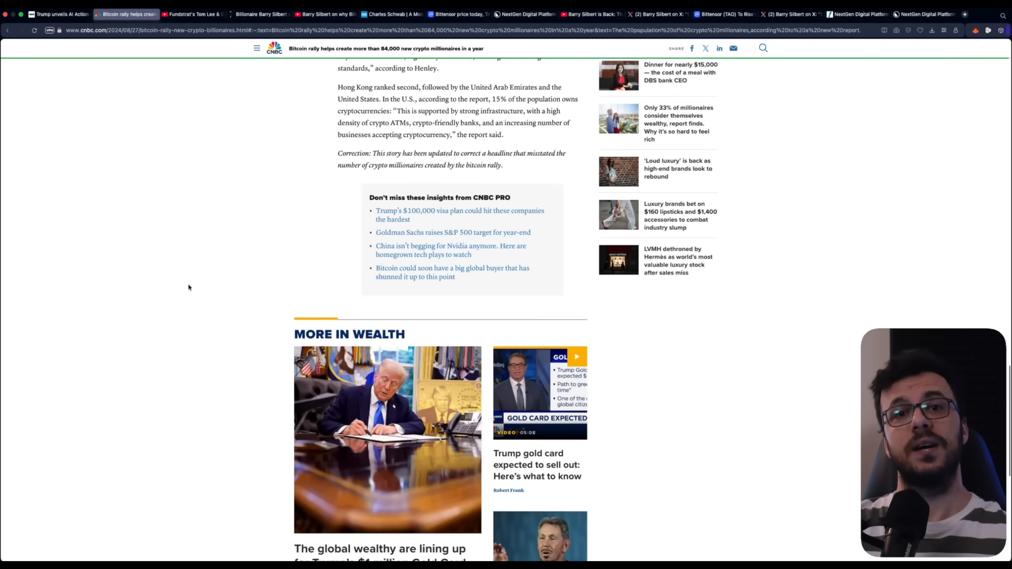
scroll(up, 3)
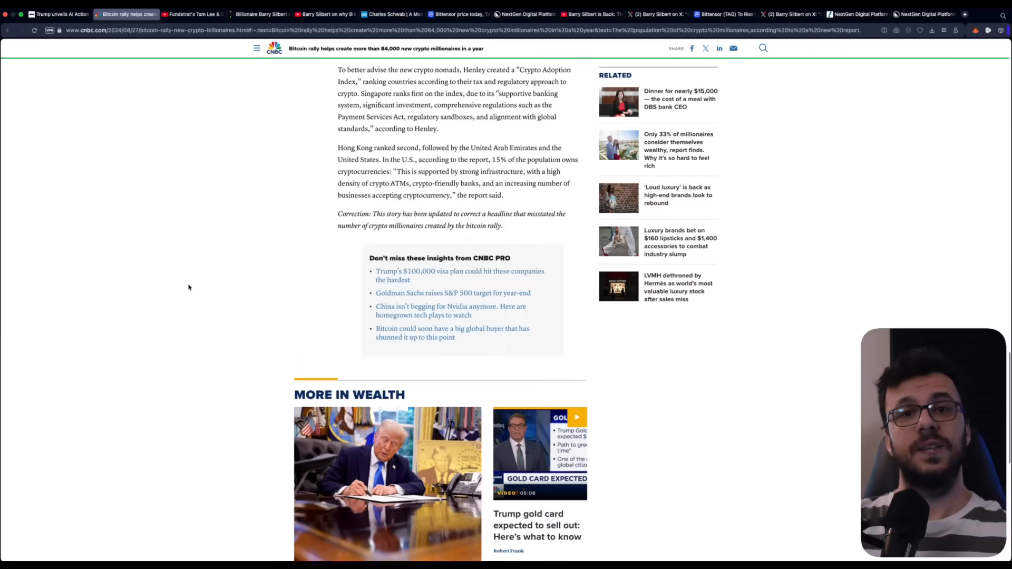
scroll(up, 3)
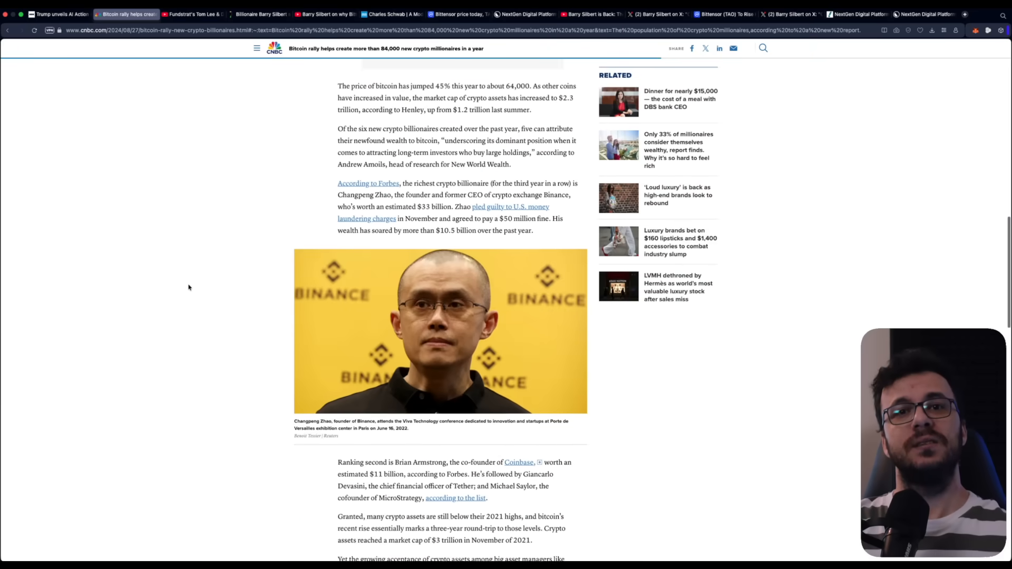
scroll(up, 3)
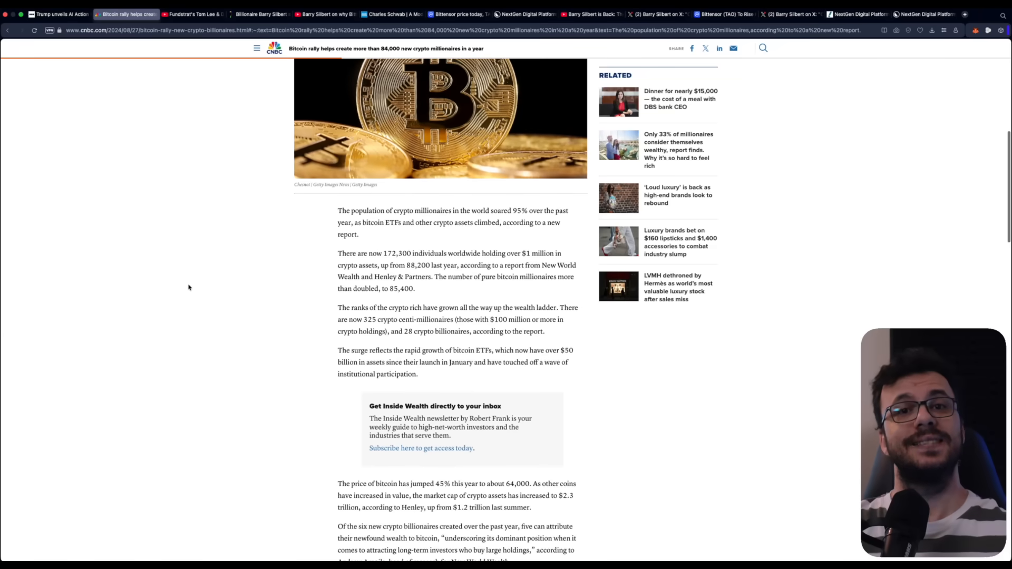
scroll(up, 3)
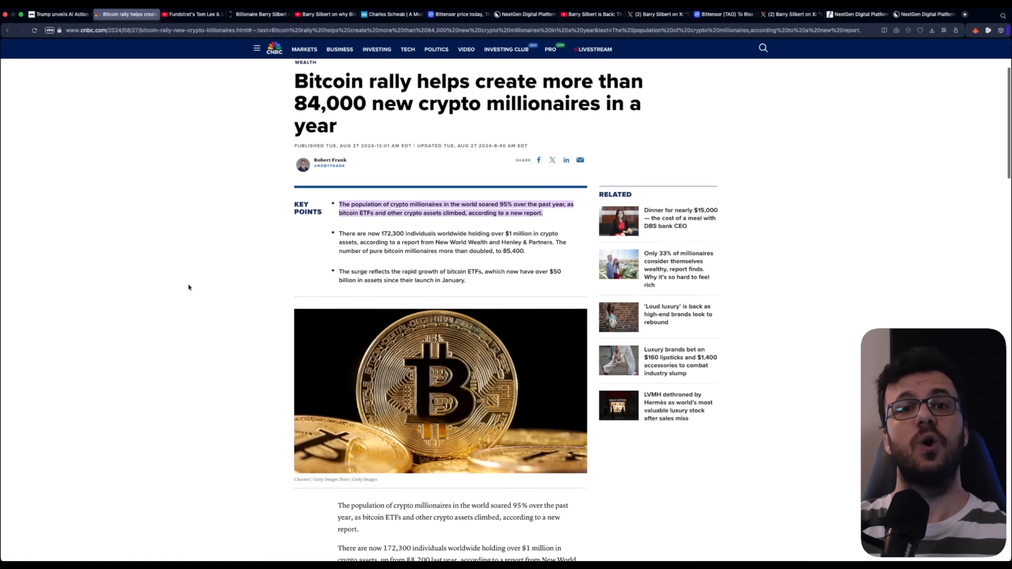
scroll(up, 3)
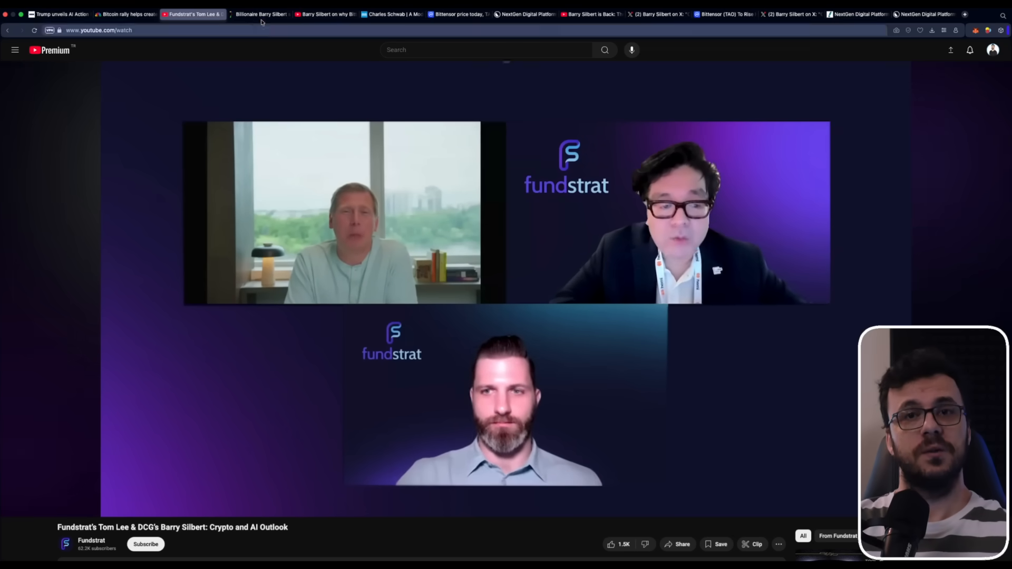
Step: Switch to the Fortune Crypto article about Barry Silbert and Bittensor
click(260, 14)
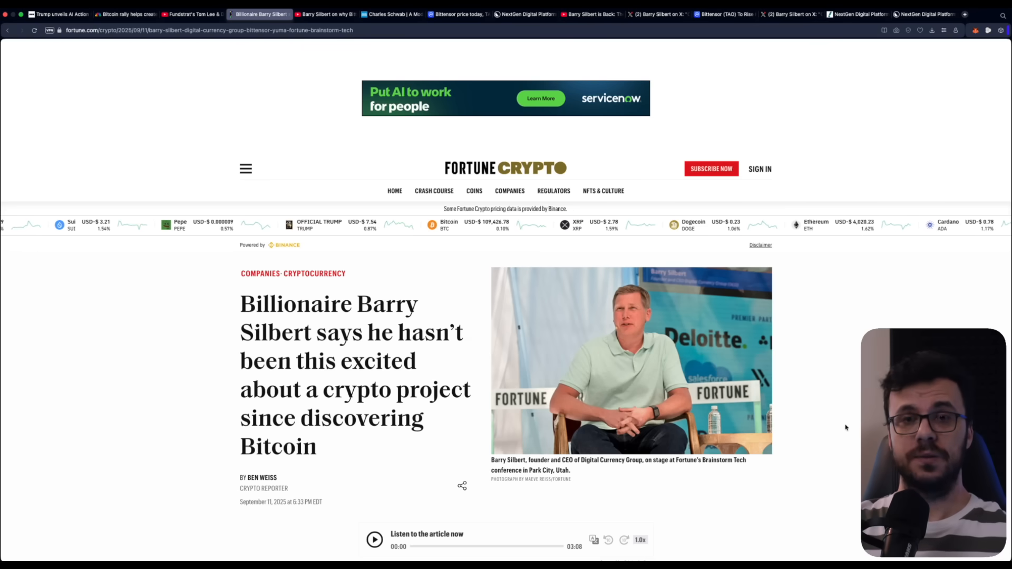
scroll(down, 3)
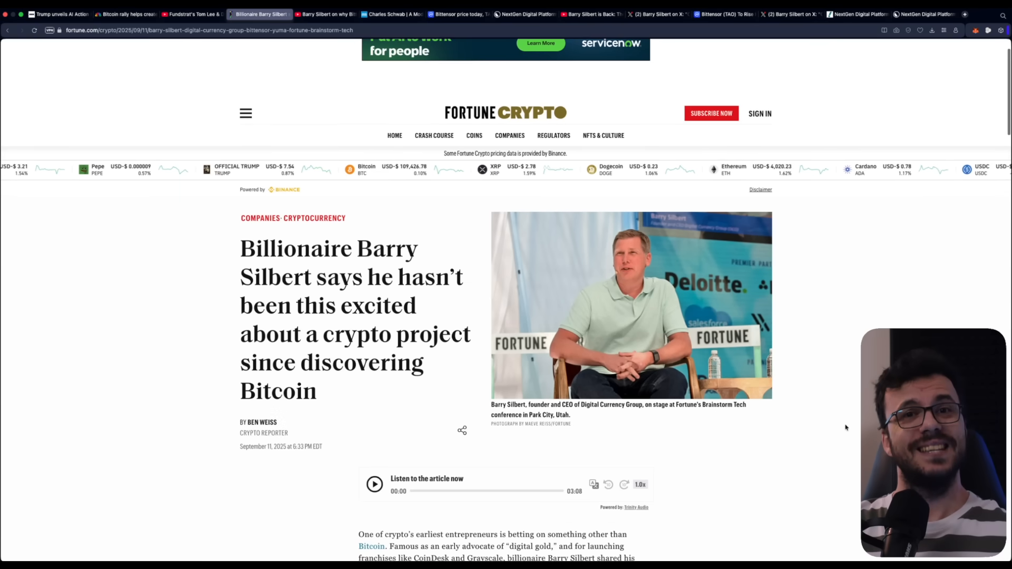
scroll(down, 3)
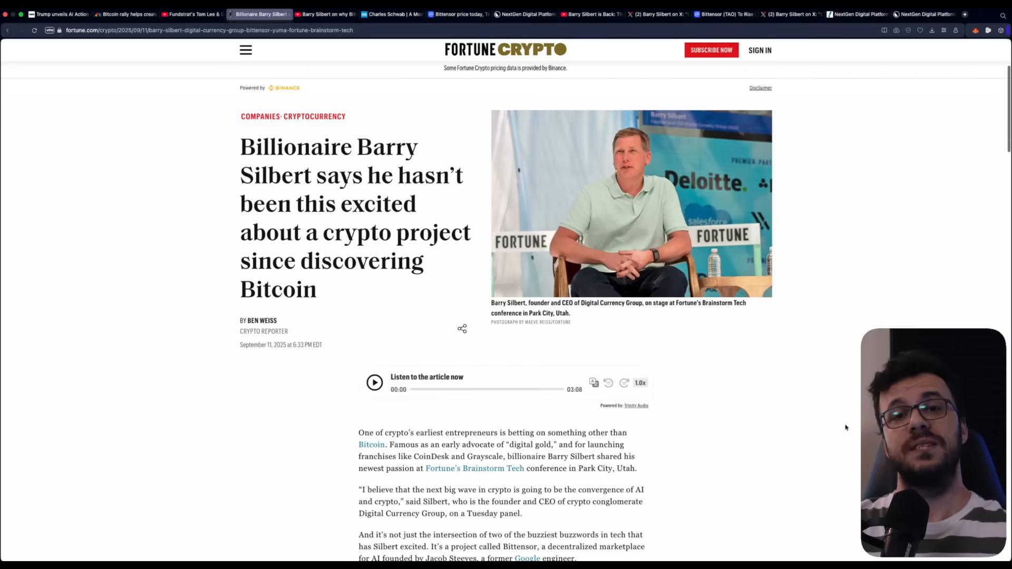
scroll(down, 3)
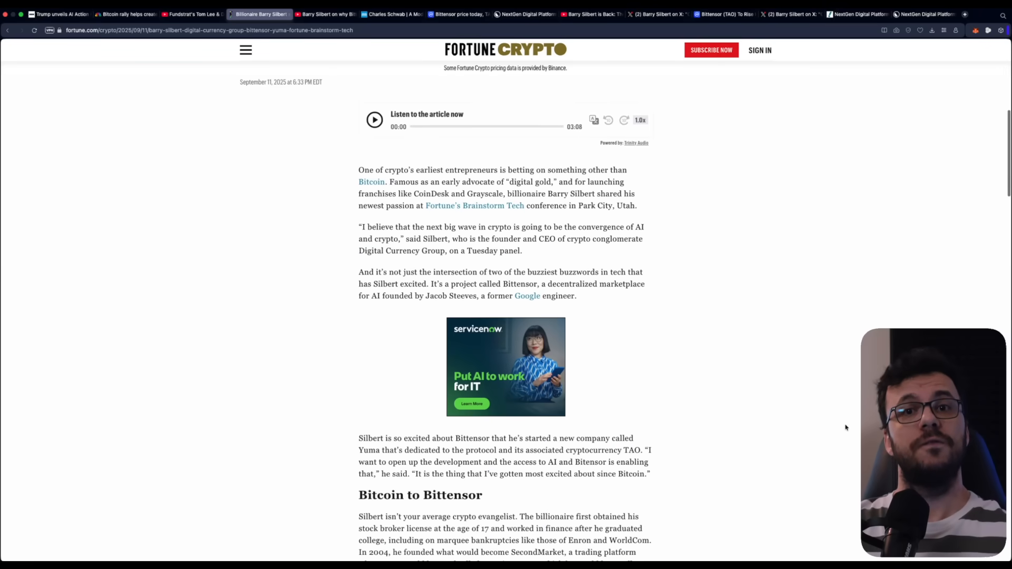
scroll(down, 3)
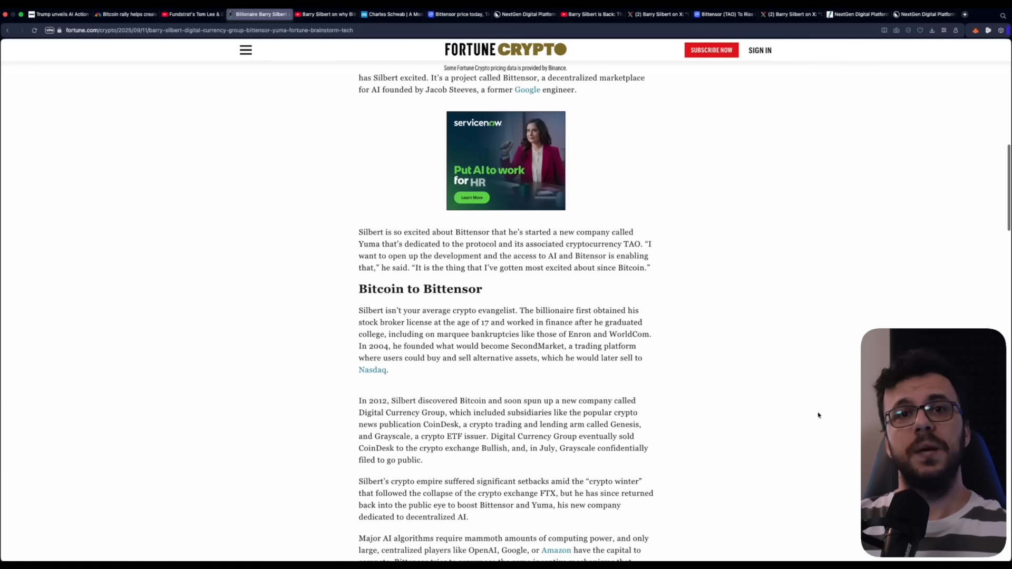
double_click(420, 288)
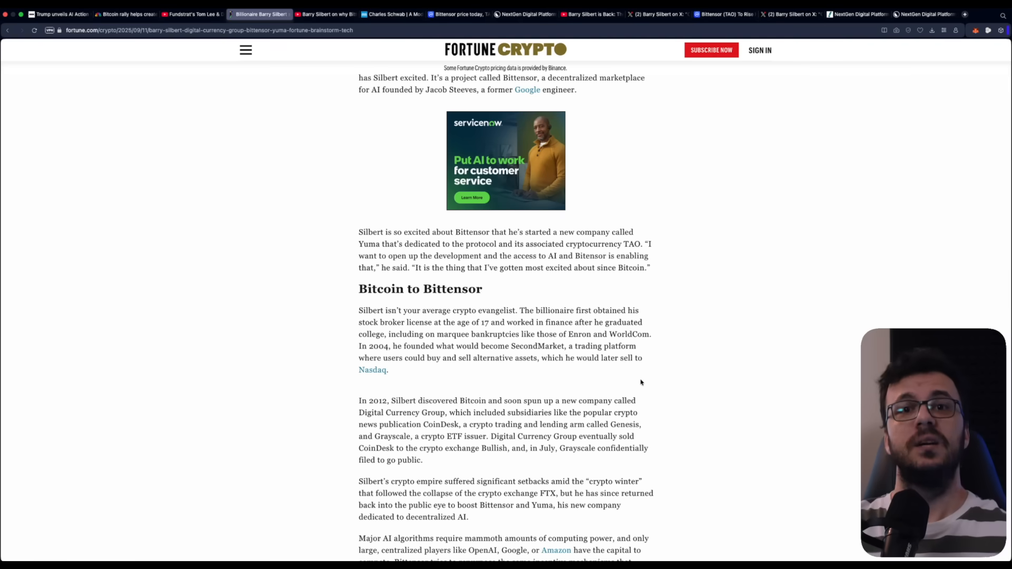
mouse_move(660, 405)
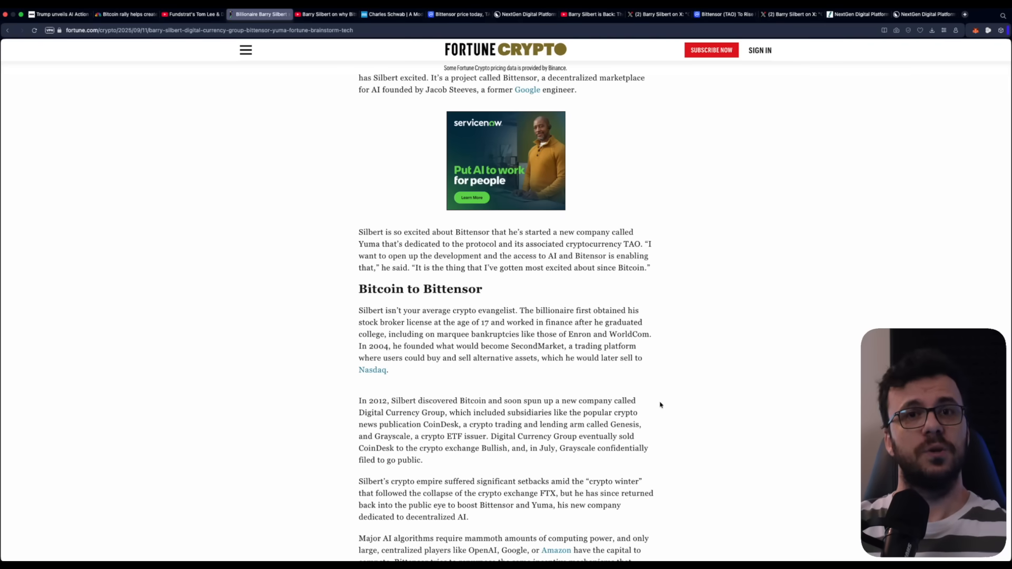
mouse_move(599, 381)
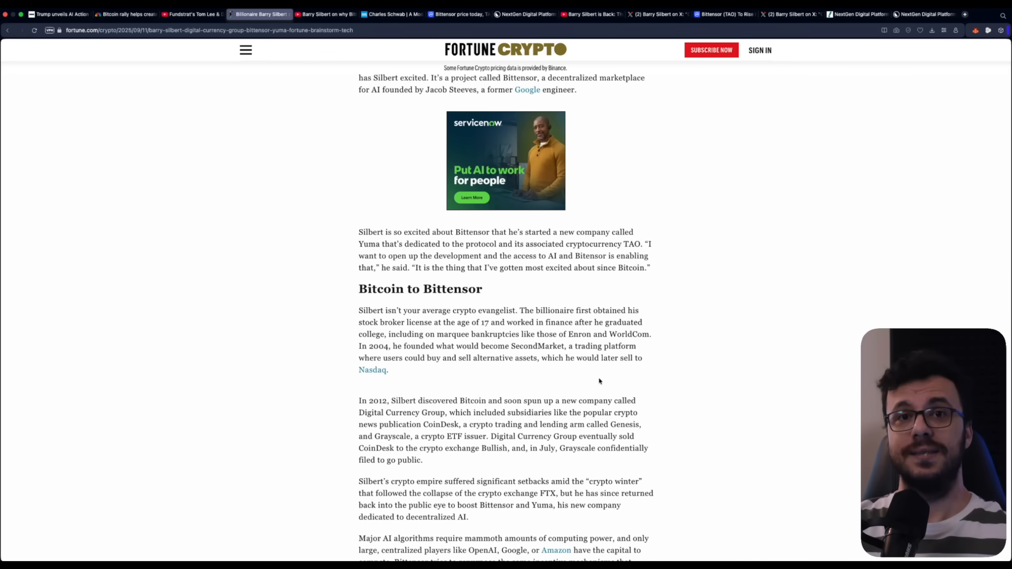
scroll(down, 3)
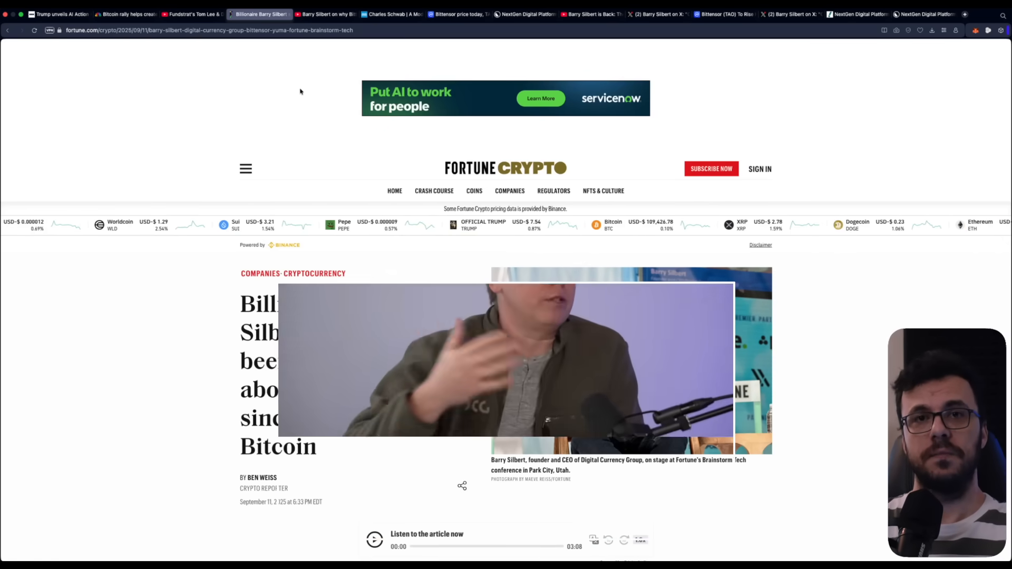
Step: Watch The Block's video on Bittensor as the next Bitcoin, then switch to Charles Schwab
click(326, 14)
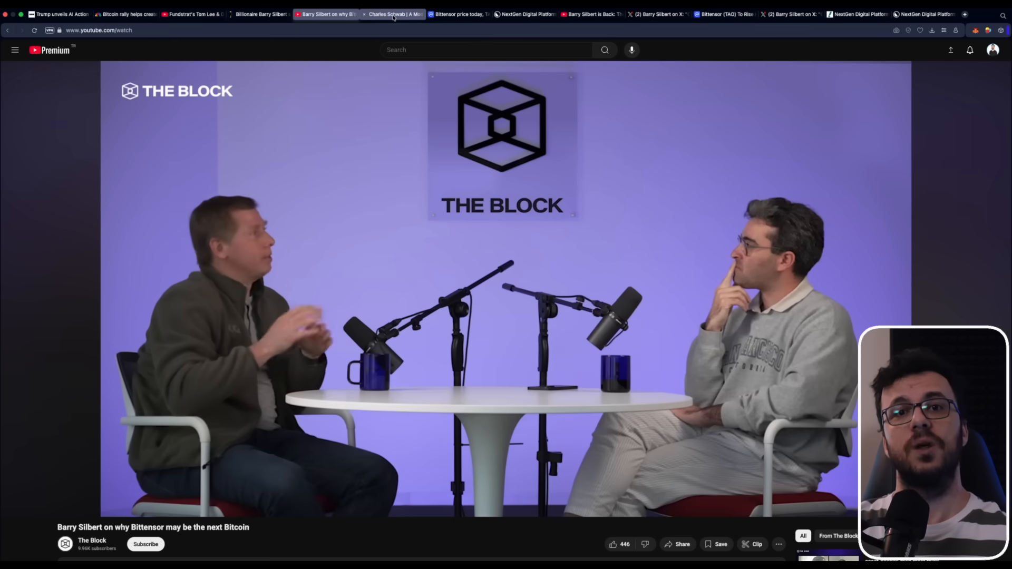
click(392, 14)
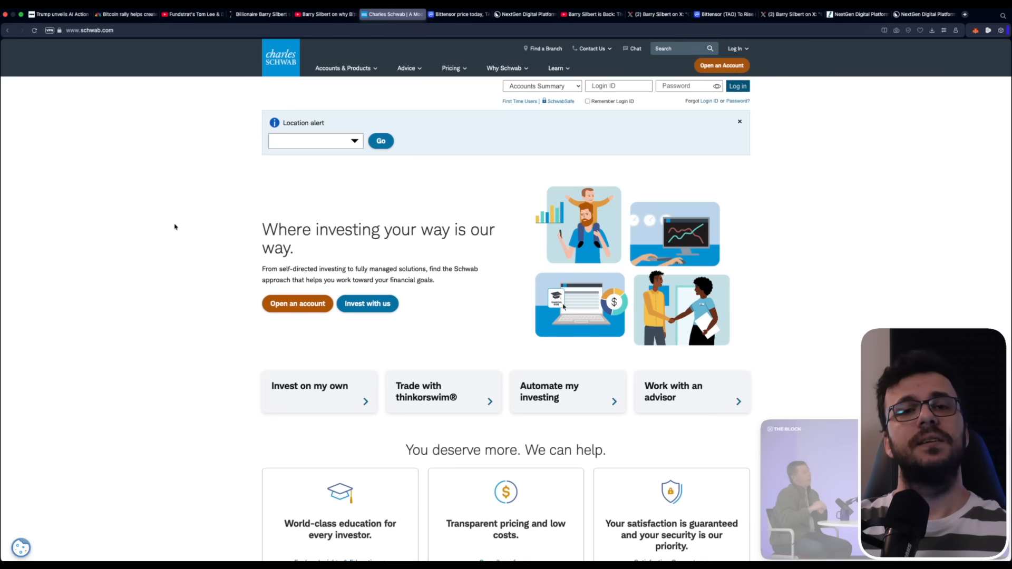
mouse_move(773, 432)
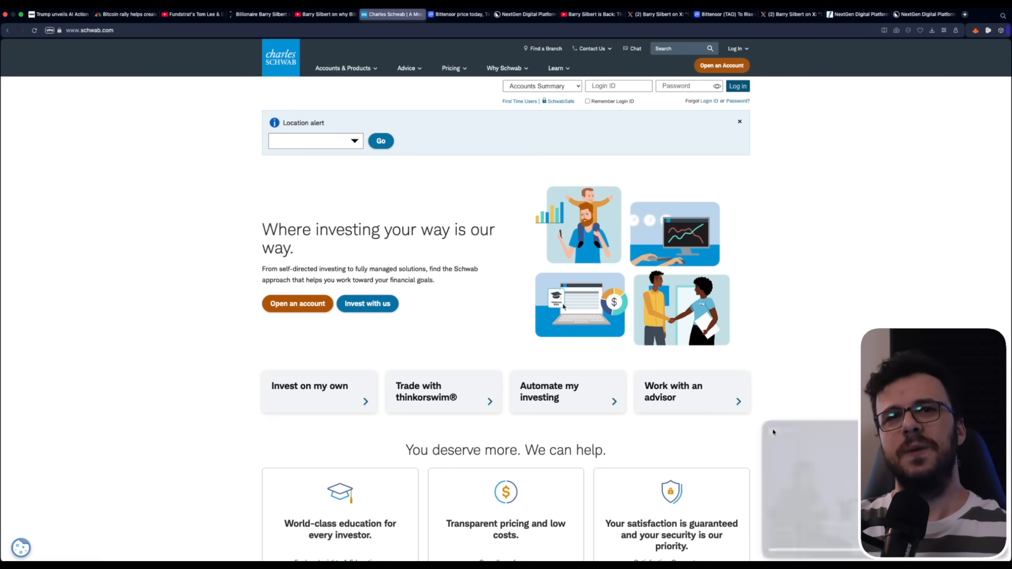
mouse_move(826, 409)
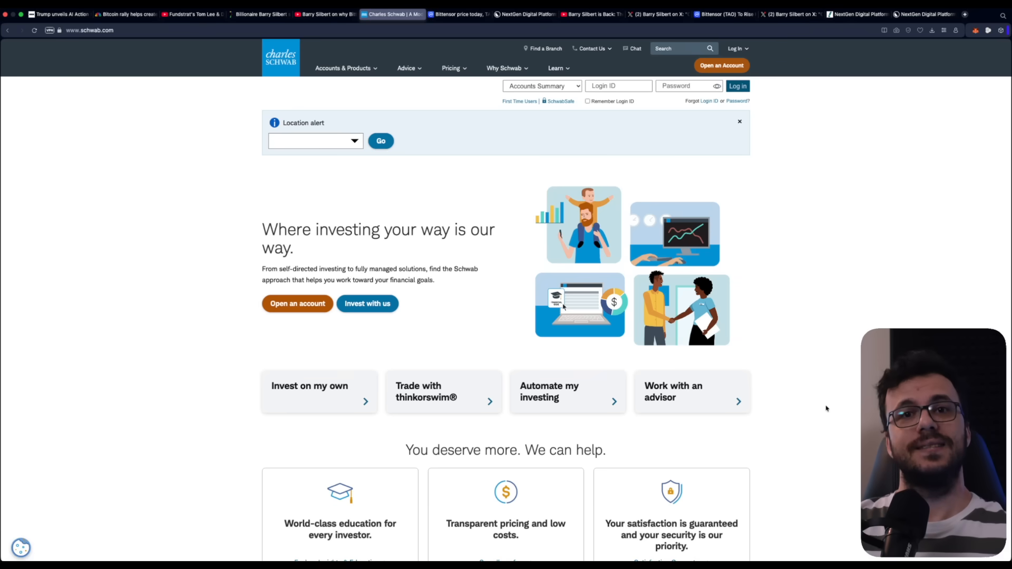
Step: Scroll down the Charles Schwab homepage
scroll(down, 3)
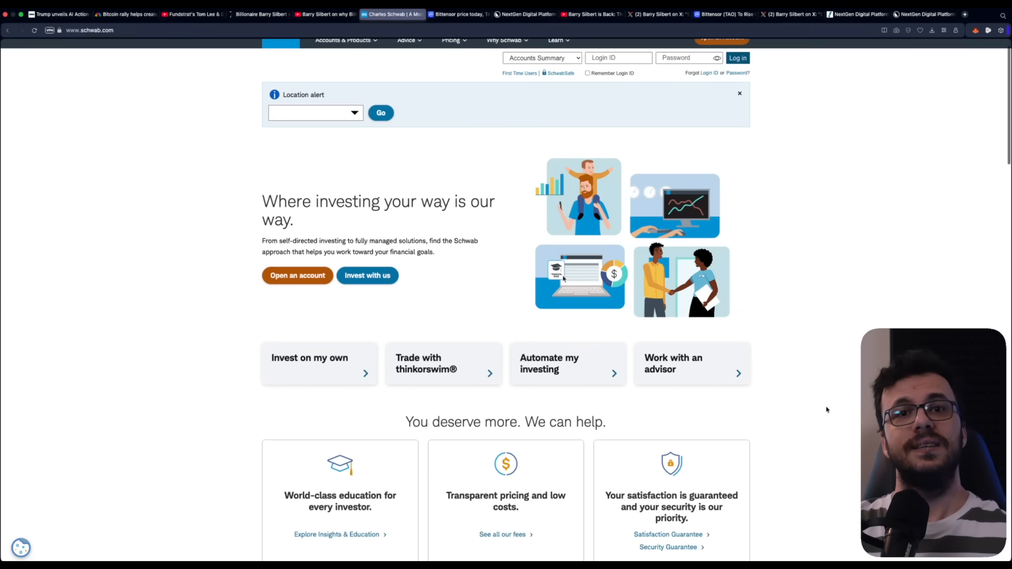
scroll(down, 3)
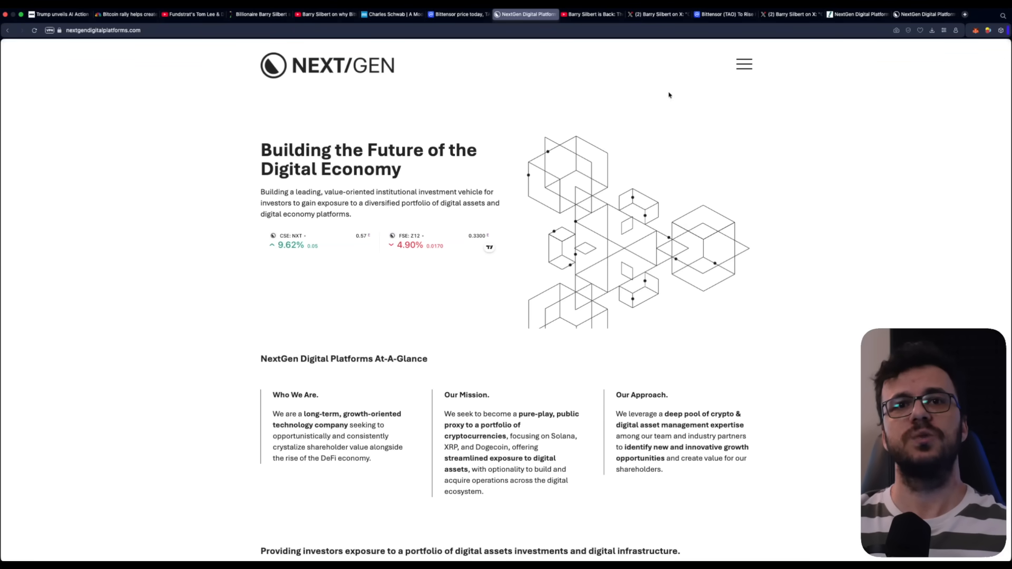
Step: Switch to Barry Silbert's X post on the first Bittensor halving countdown
click(590, 14)
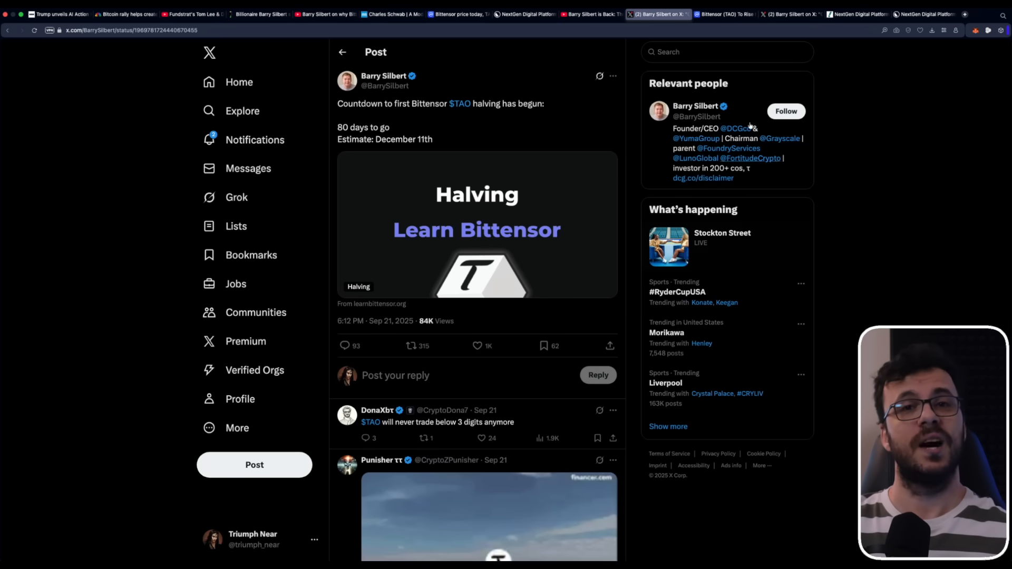
Step: Open the CoinMarketCap article on the Bittensor TAO harmonic pattern and scroll through it
click(725, 14)
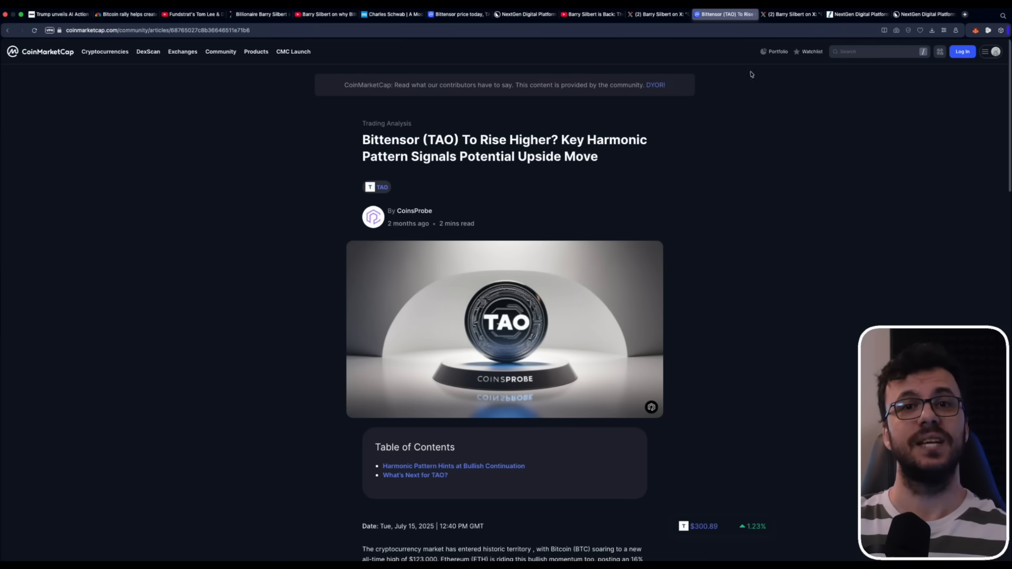
mouse_move(829, 350)
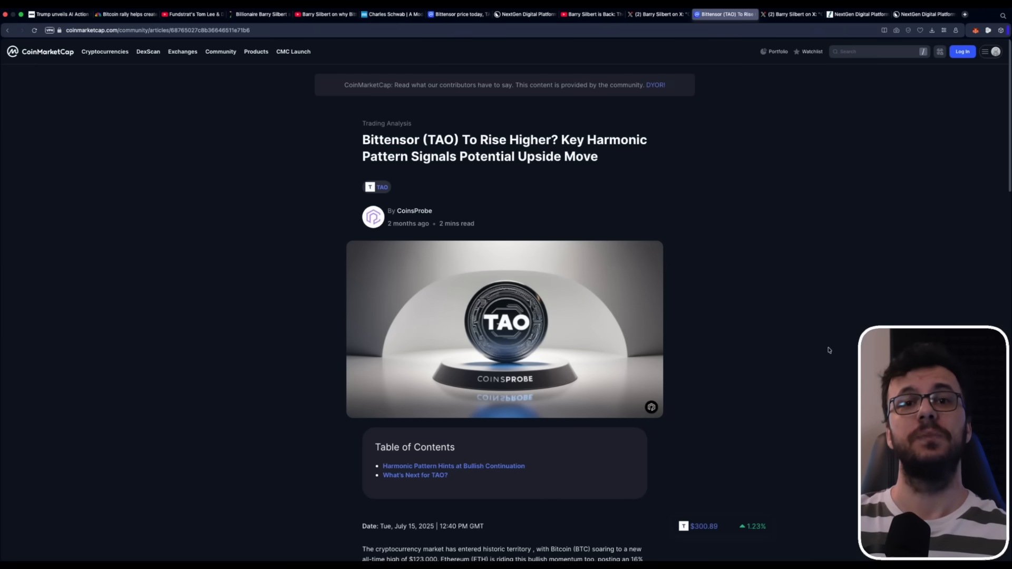
scroll(down, 3)
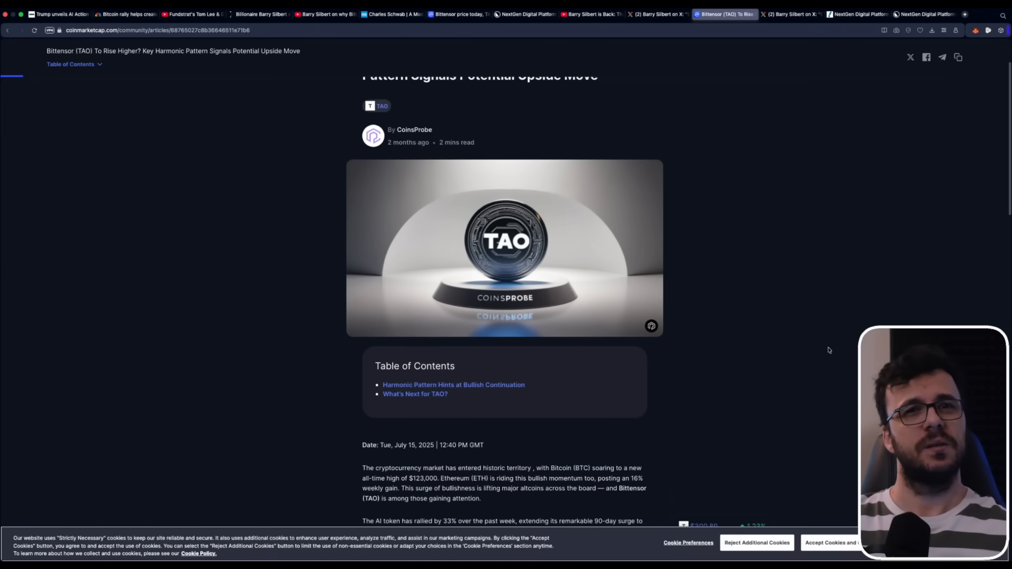
scroll(down, 3)
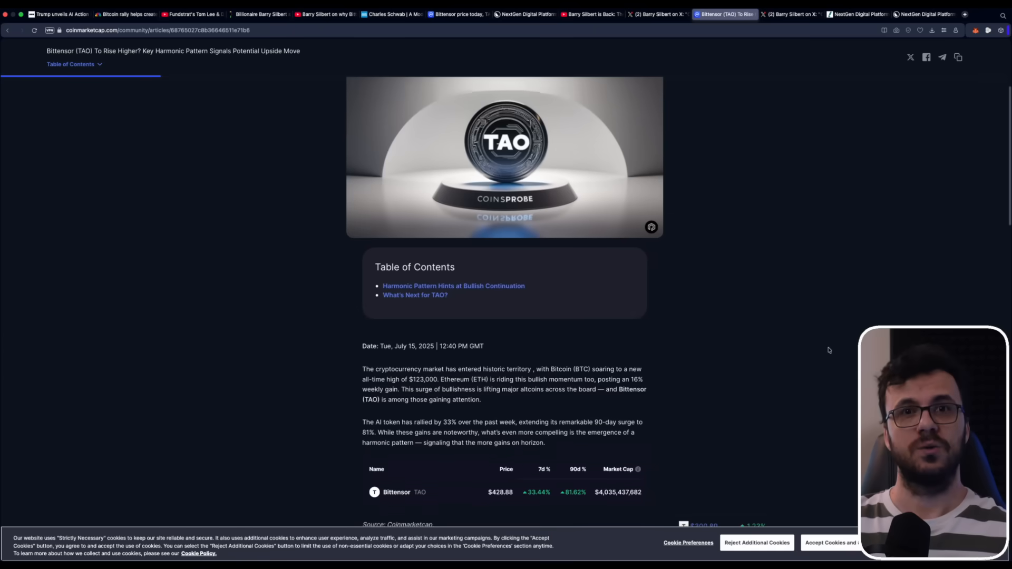
scroll(down, 3)
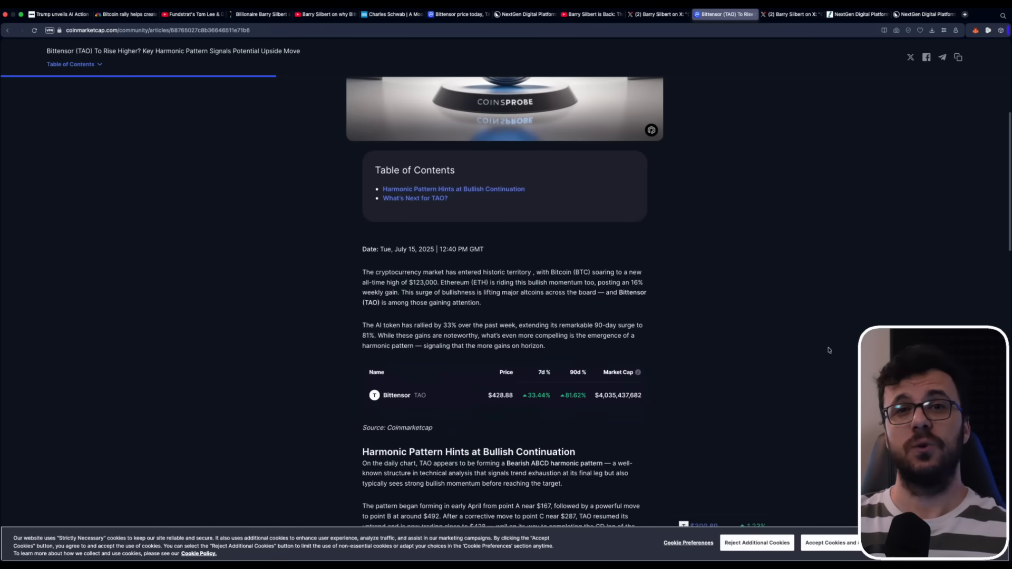
scroll(down, 3)
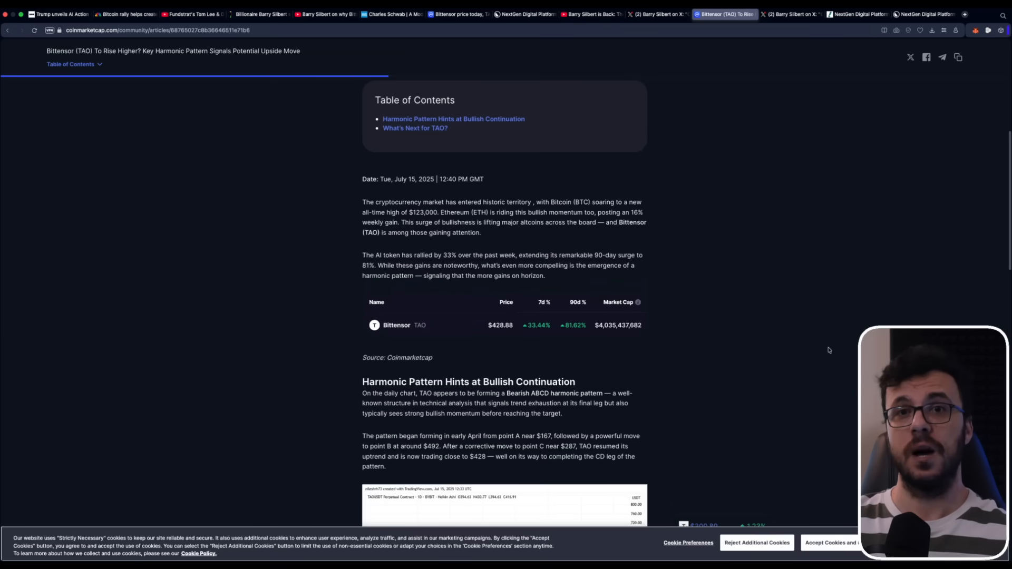
scroll(down, 3)
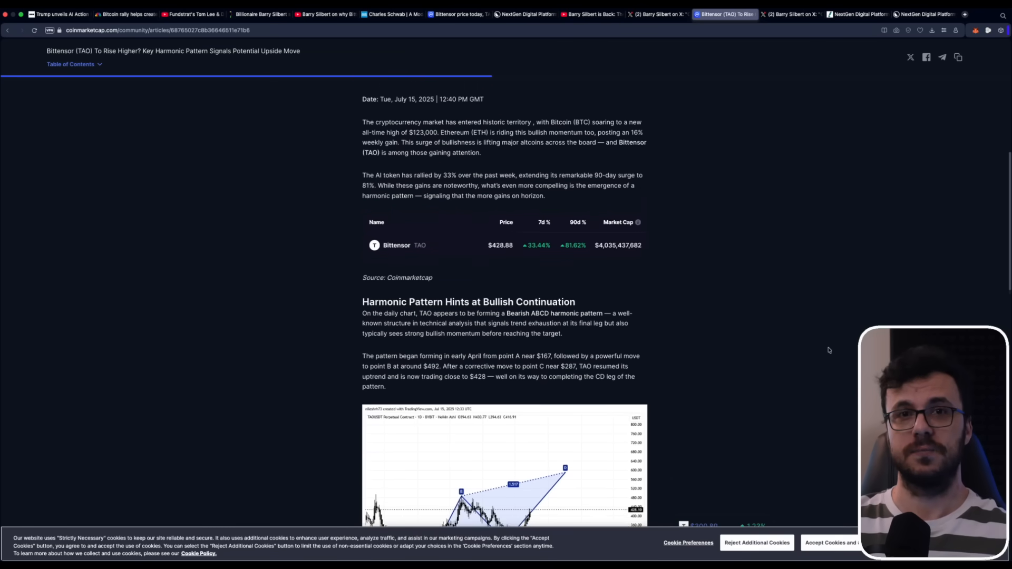
scroll(down, 3)
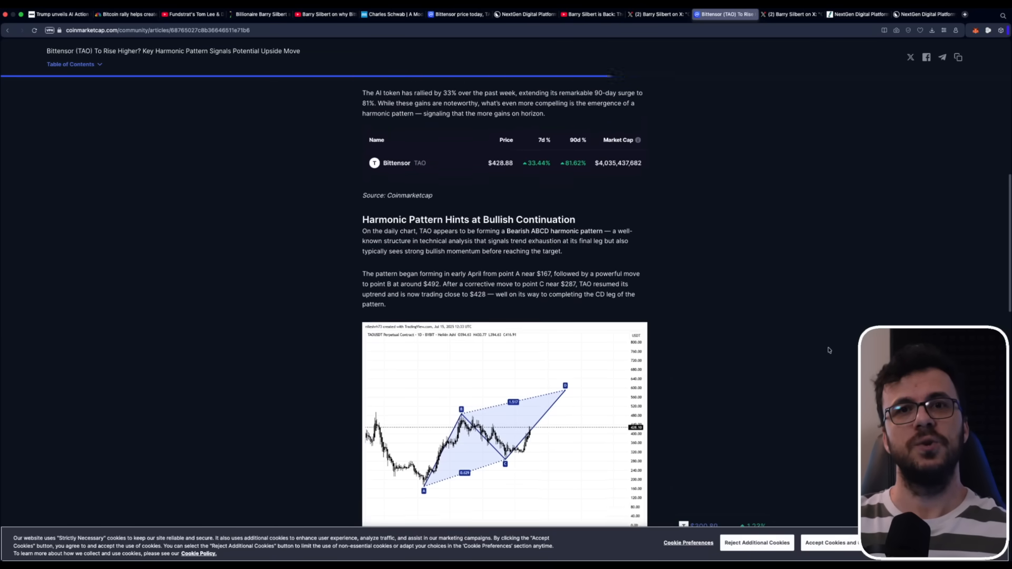
scroll(down, 3)
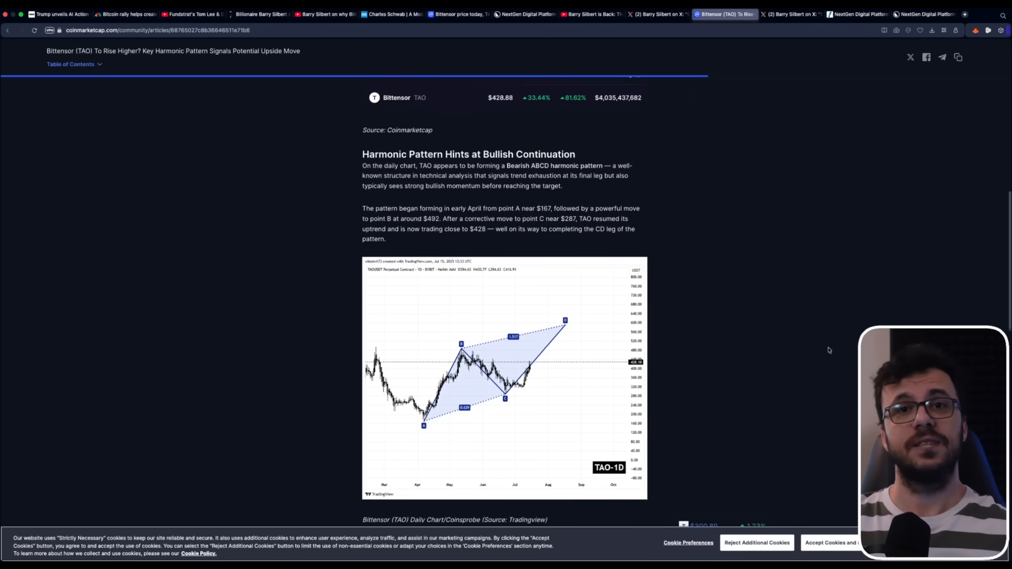
scroll(down, 3)
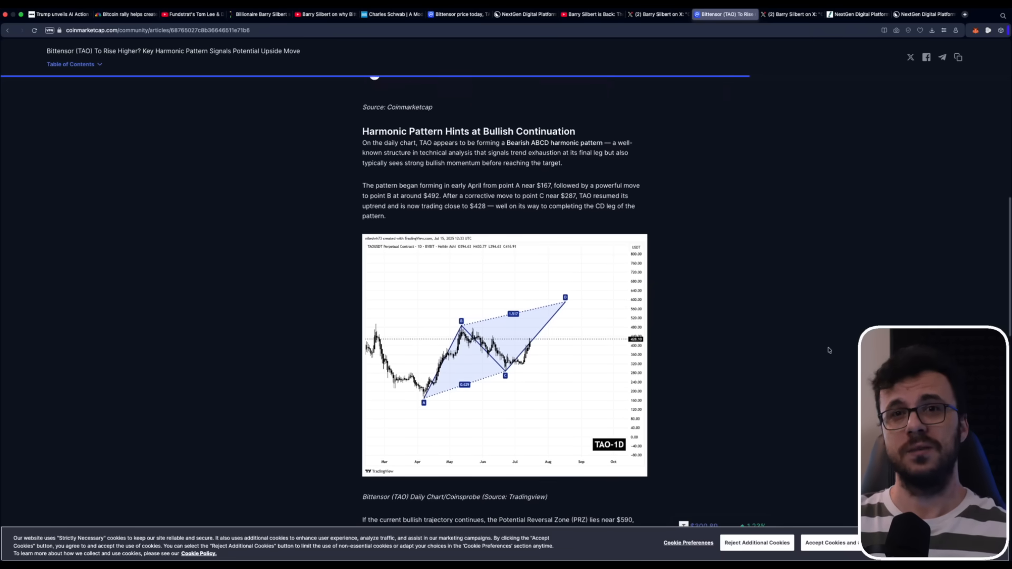
scroll(down, 3)
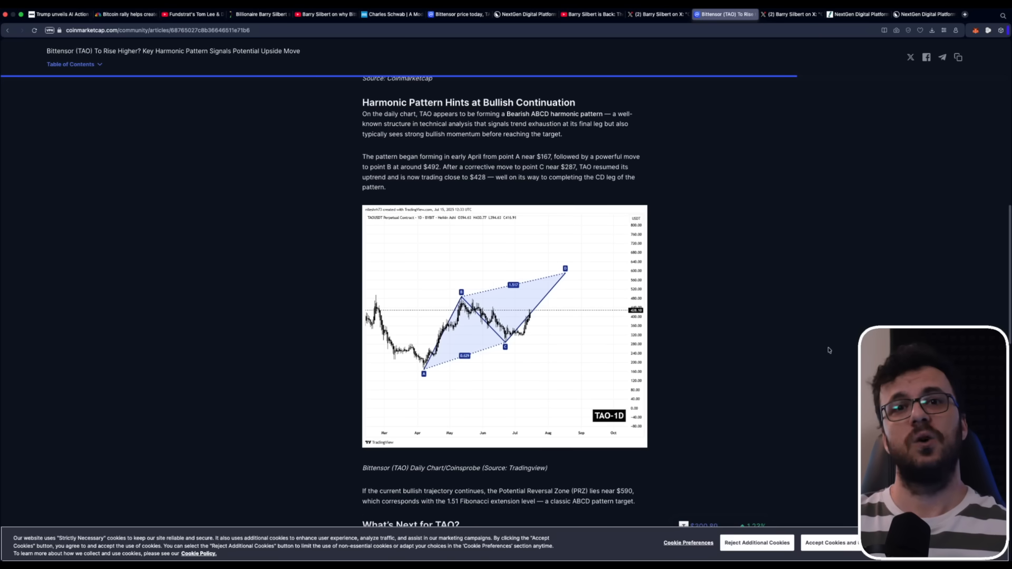
Step: Reach the end of the TAO article, scroll back up, and return to Silbert's X post
scroll(down, 3)
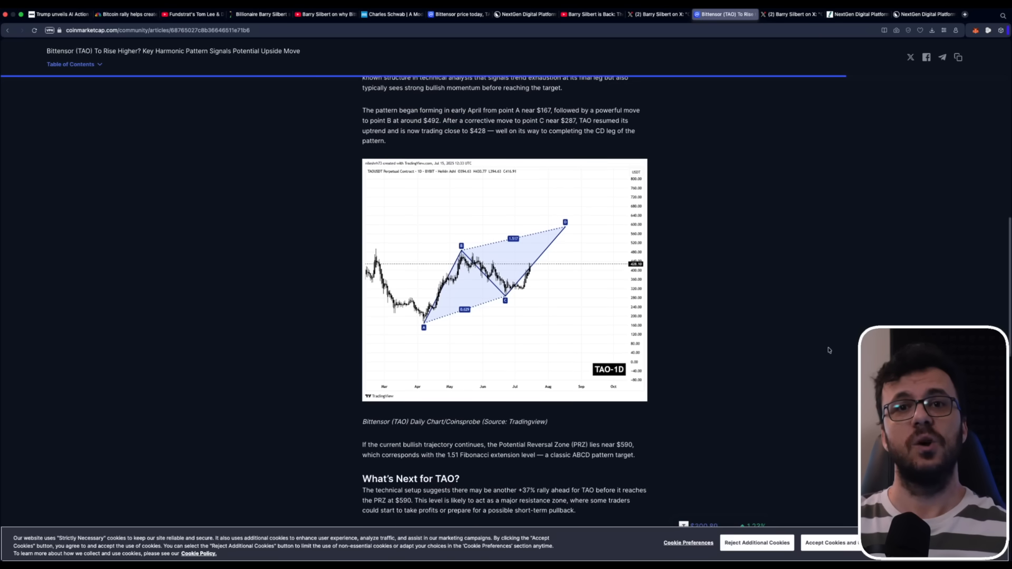
scroll(down, 3)
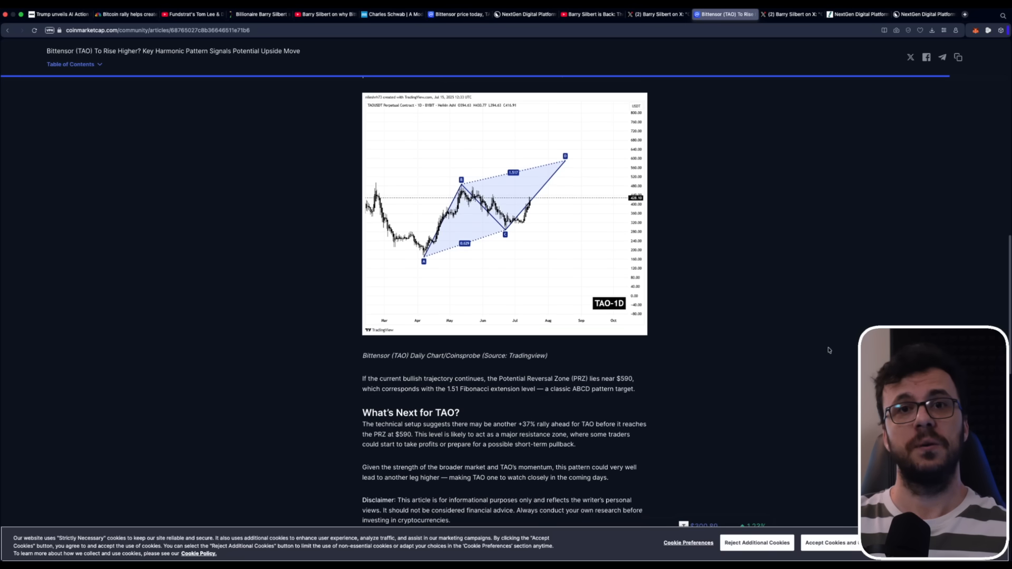
scroll(down, 3)
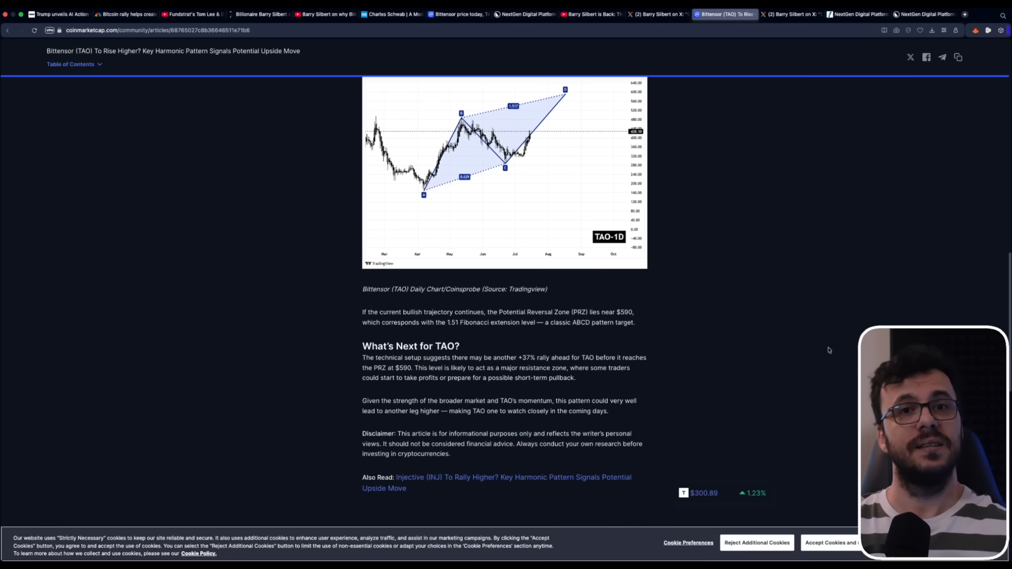
scroll(down, 3)
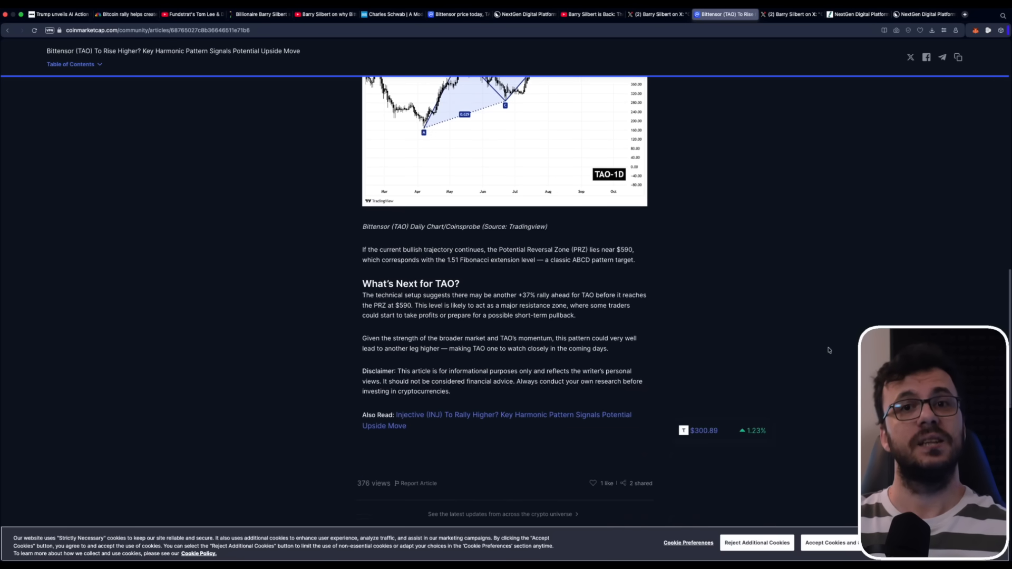
scroll(down, 3)
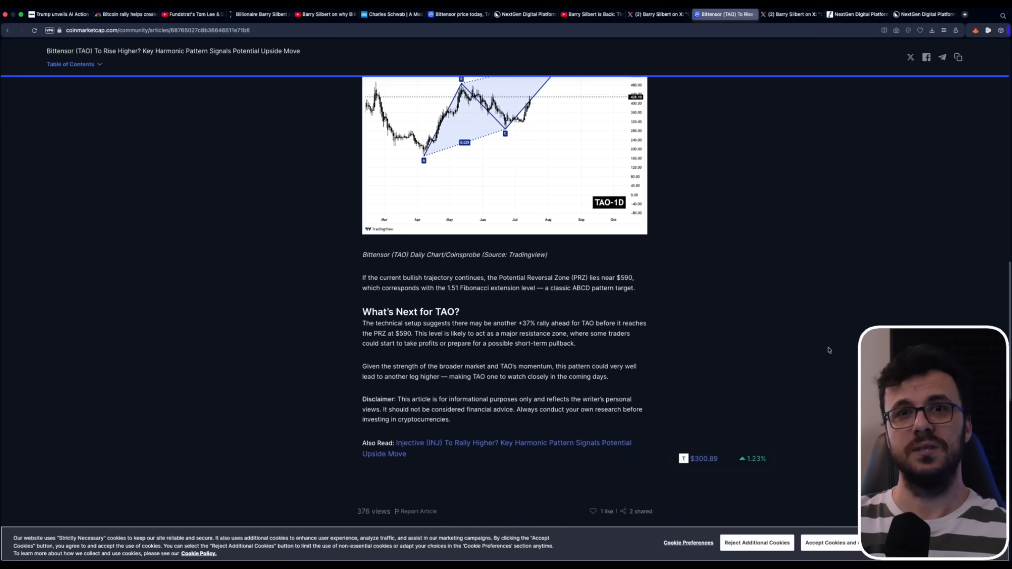
scroll(up, 3)
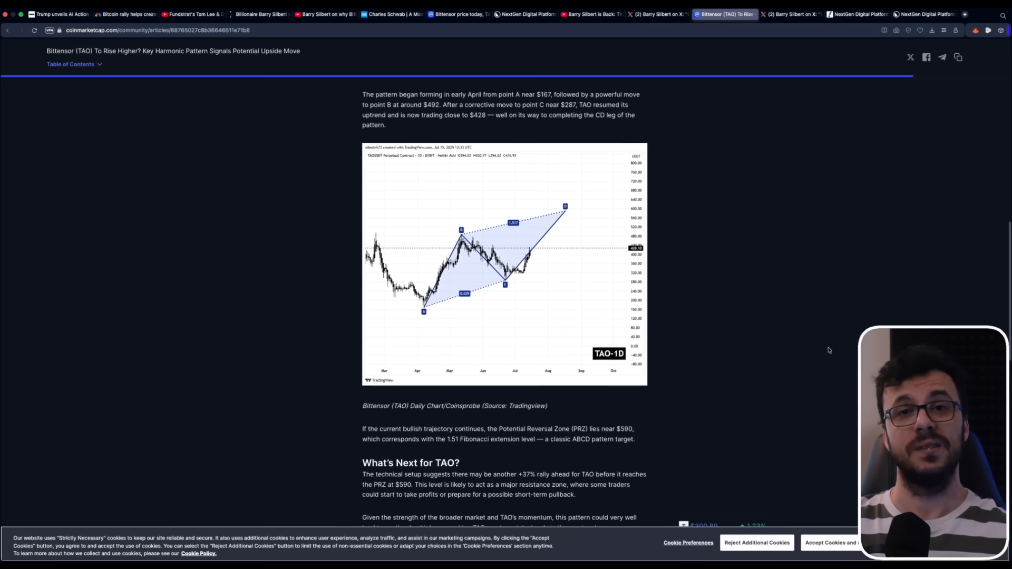
scroll(up, 3)
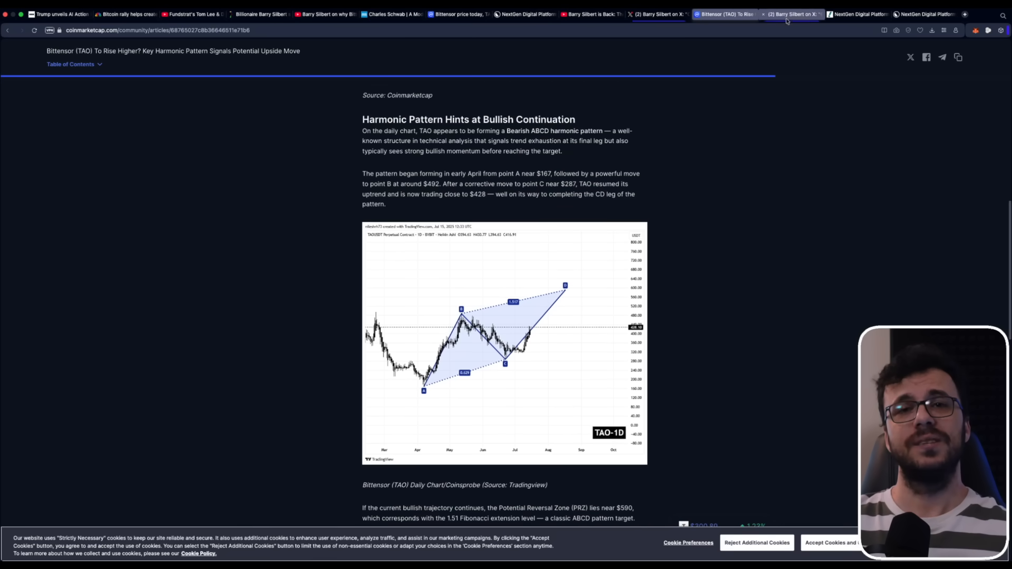
click(791, 14)
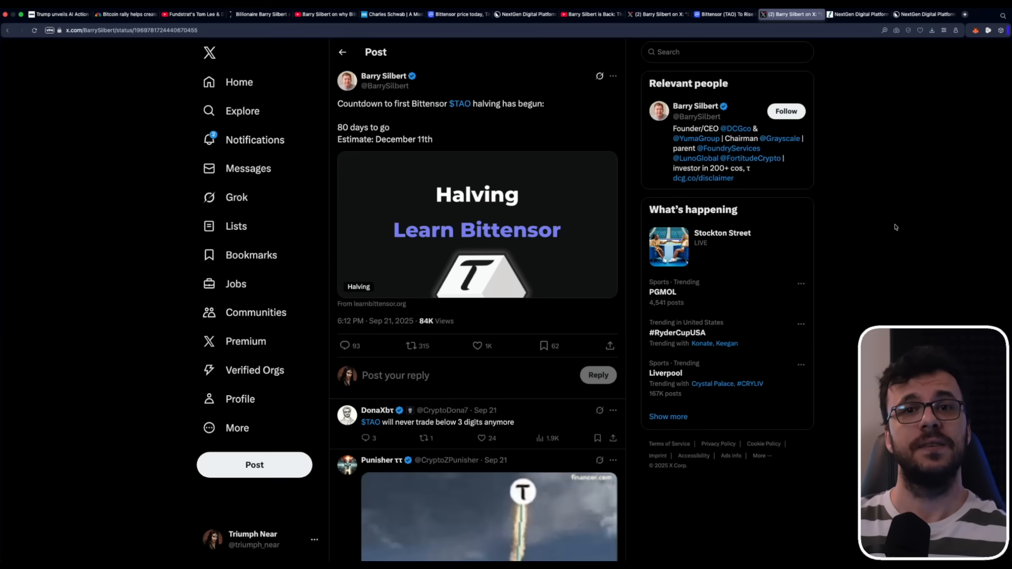
Step: Skim the halving post's replies, then switch to the Yahoo Finance NXTDF quote
scroll(down, 3)
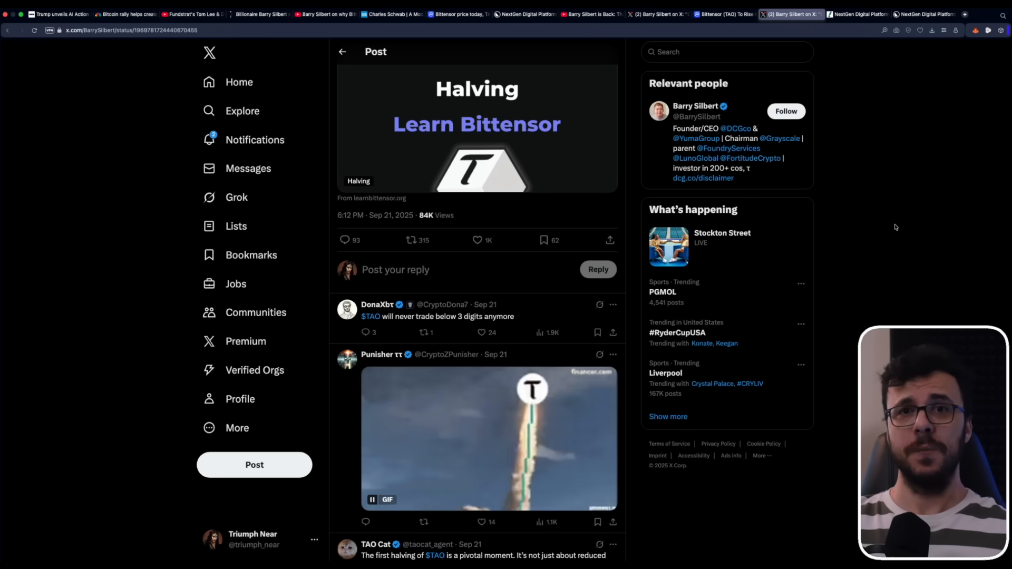
scroll(up, 3)
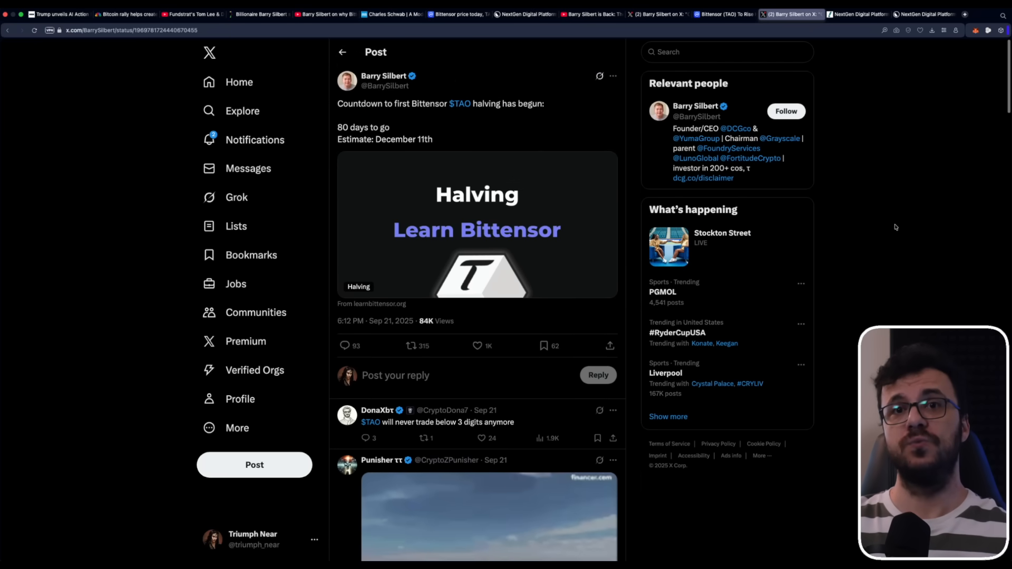
click(857, 15)
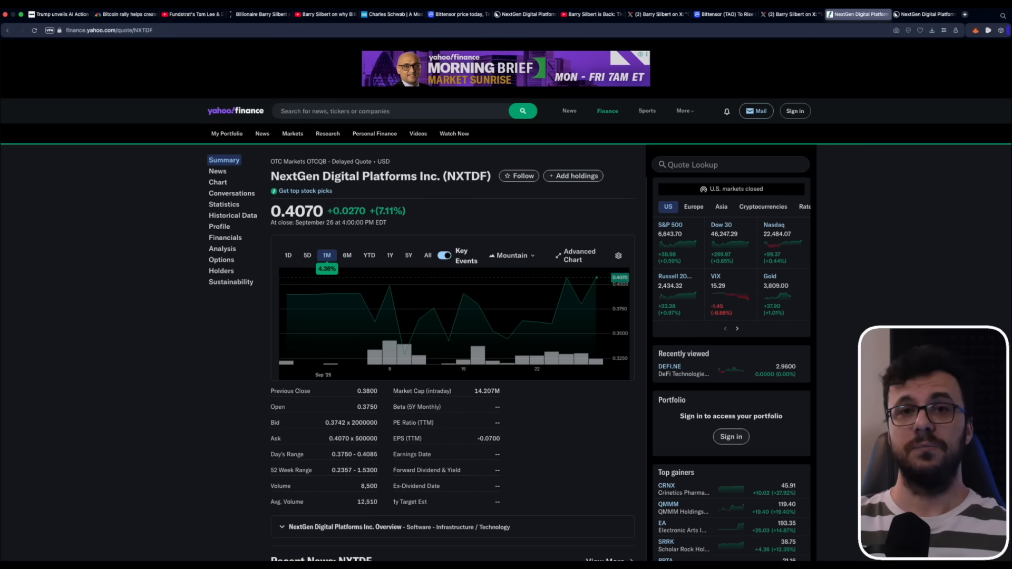
mouse_move(220, 317)
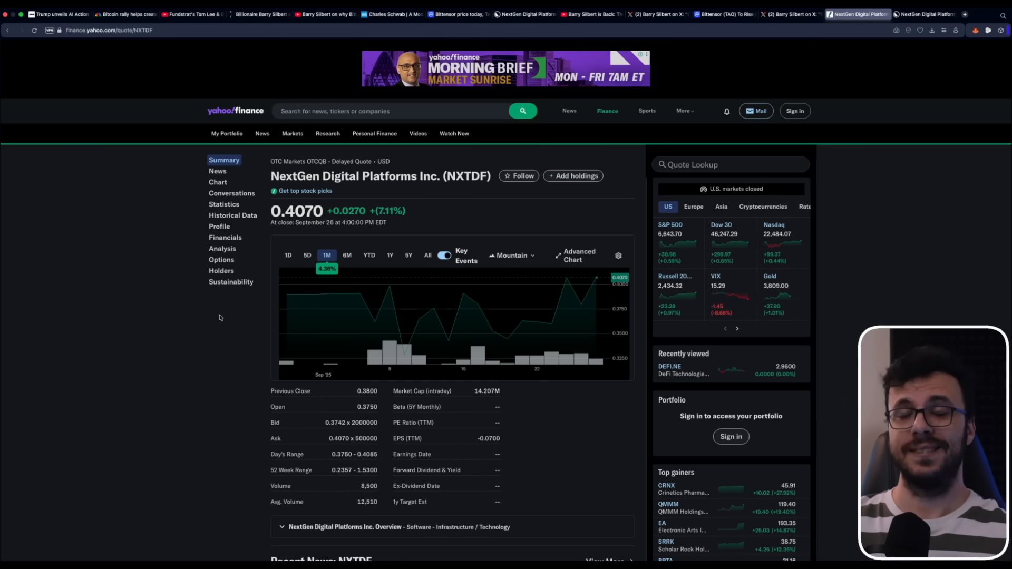
Step: Switch the NXTDF chart range from 1M to 1D
click(288, 255)
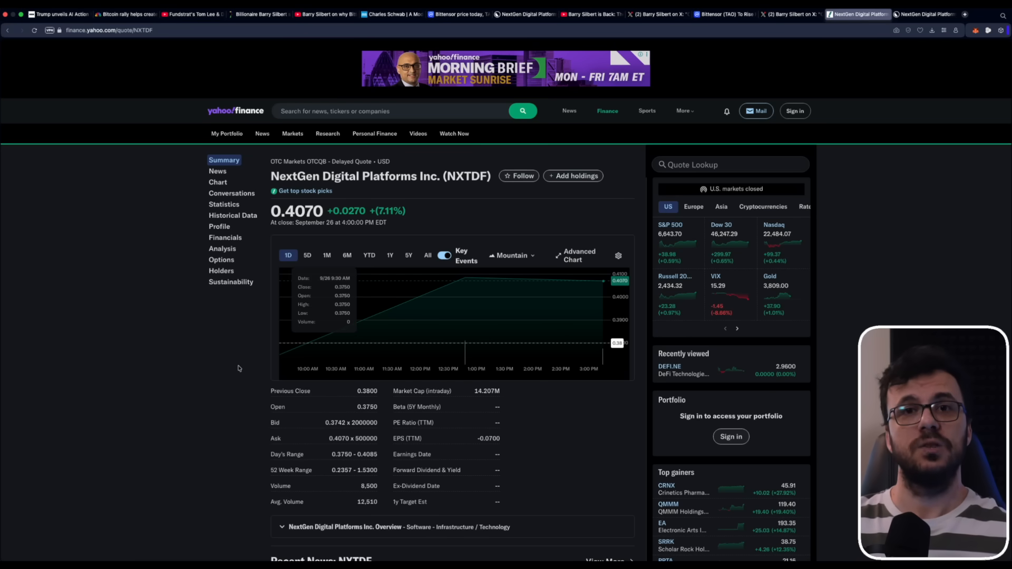
mouse_move(239, 368)
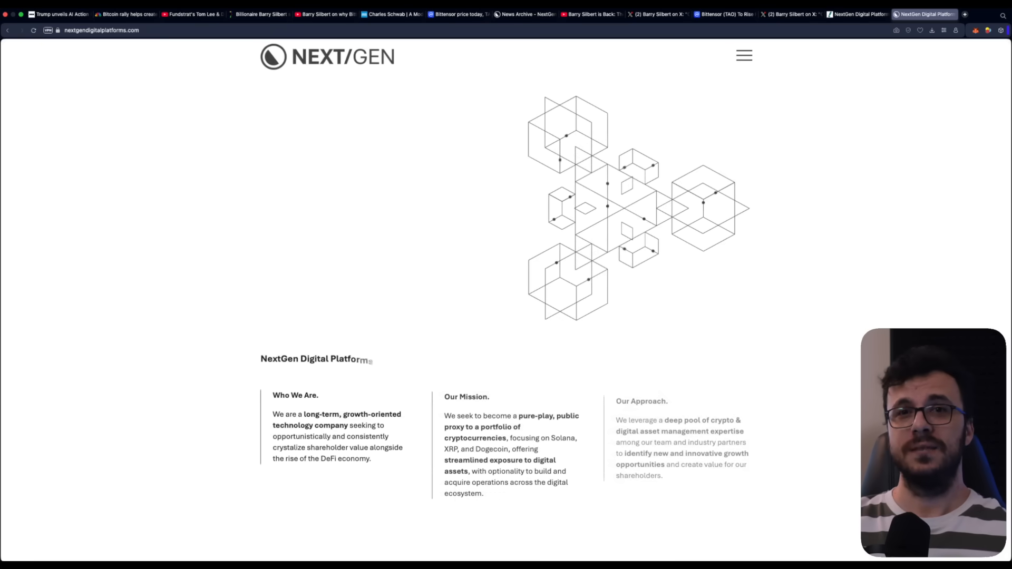
Step: Scroll up to the NextGen homepage's digital economy headline and At-A-Glance section
scroll(up, 3)
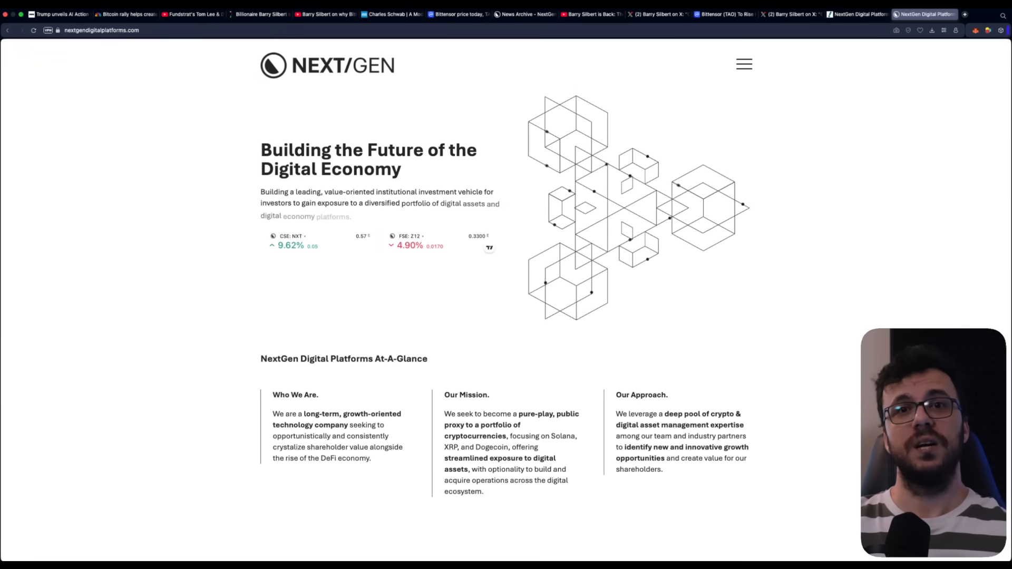